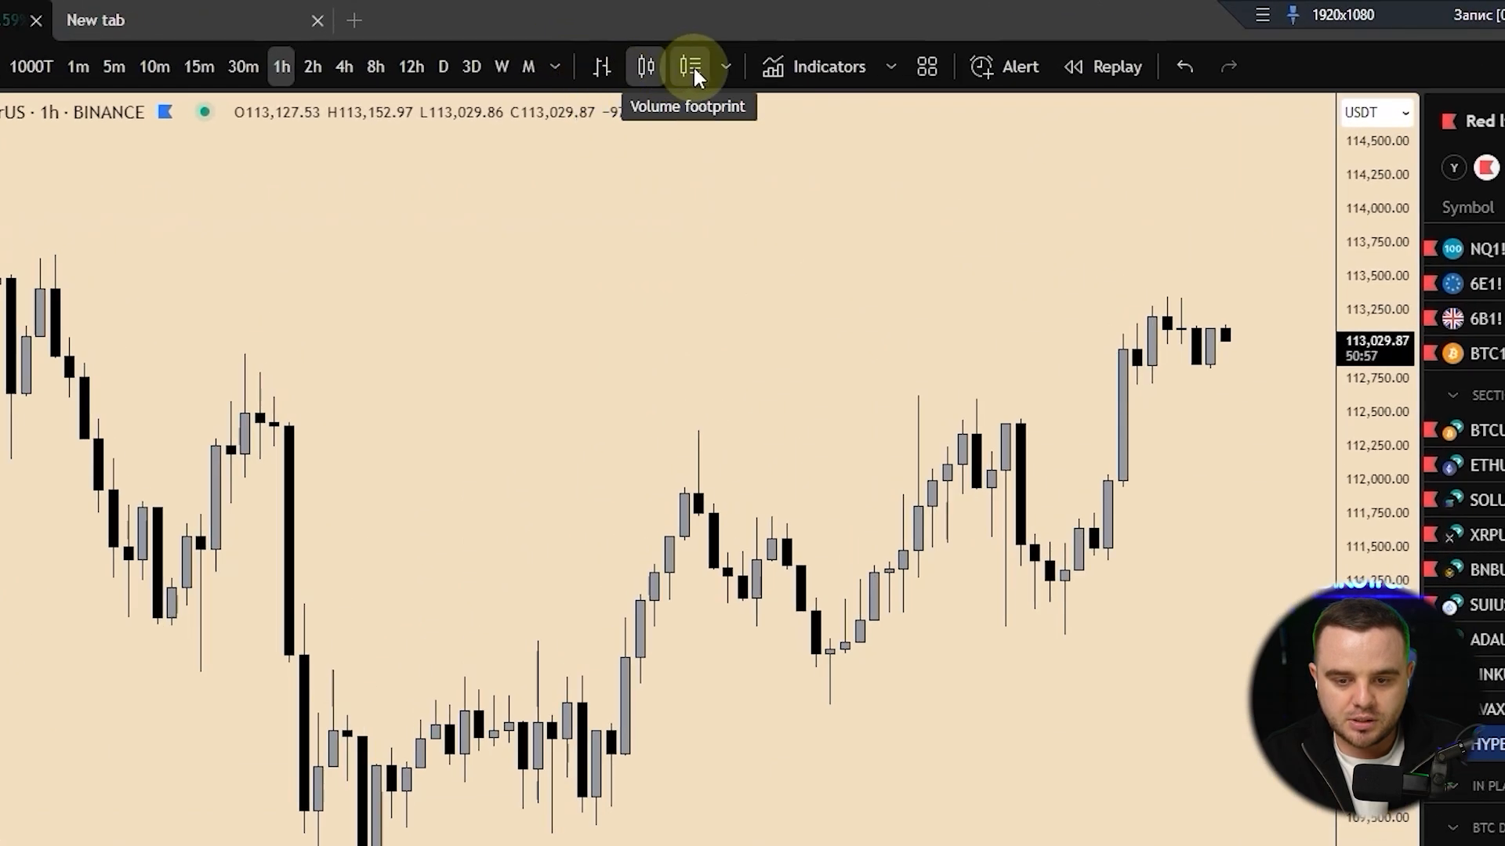
- Change the BTCUSDT hourly chart style from candlesticks to Volume footprint
{"action": "left_click", "coordinate": [725, 66]}
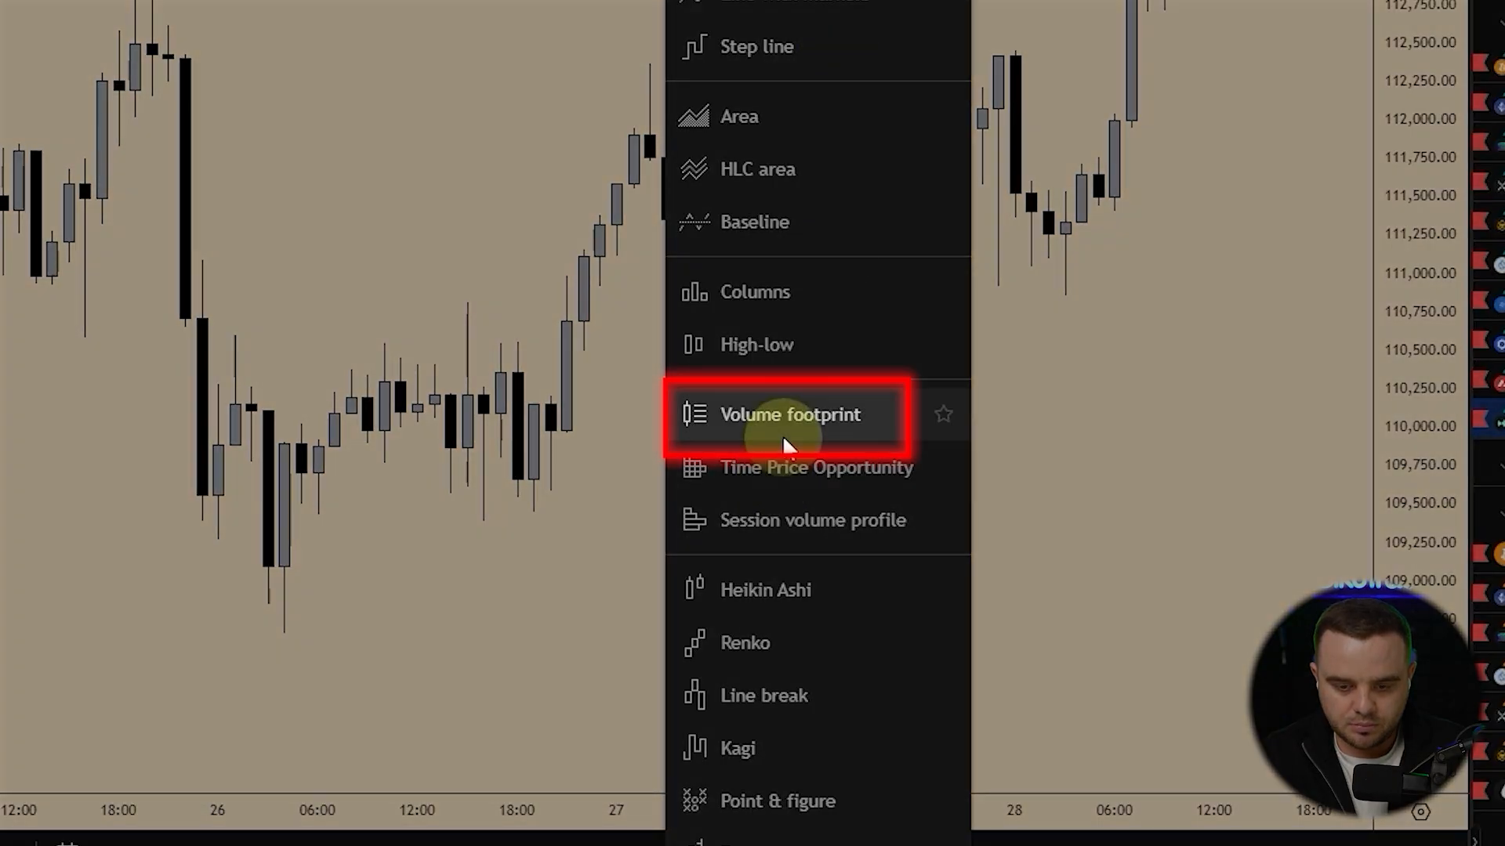
{"action": "left_click", "coordinate": [790, 415]}
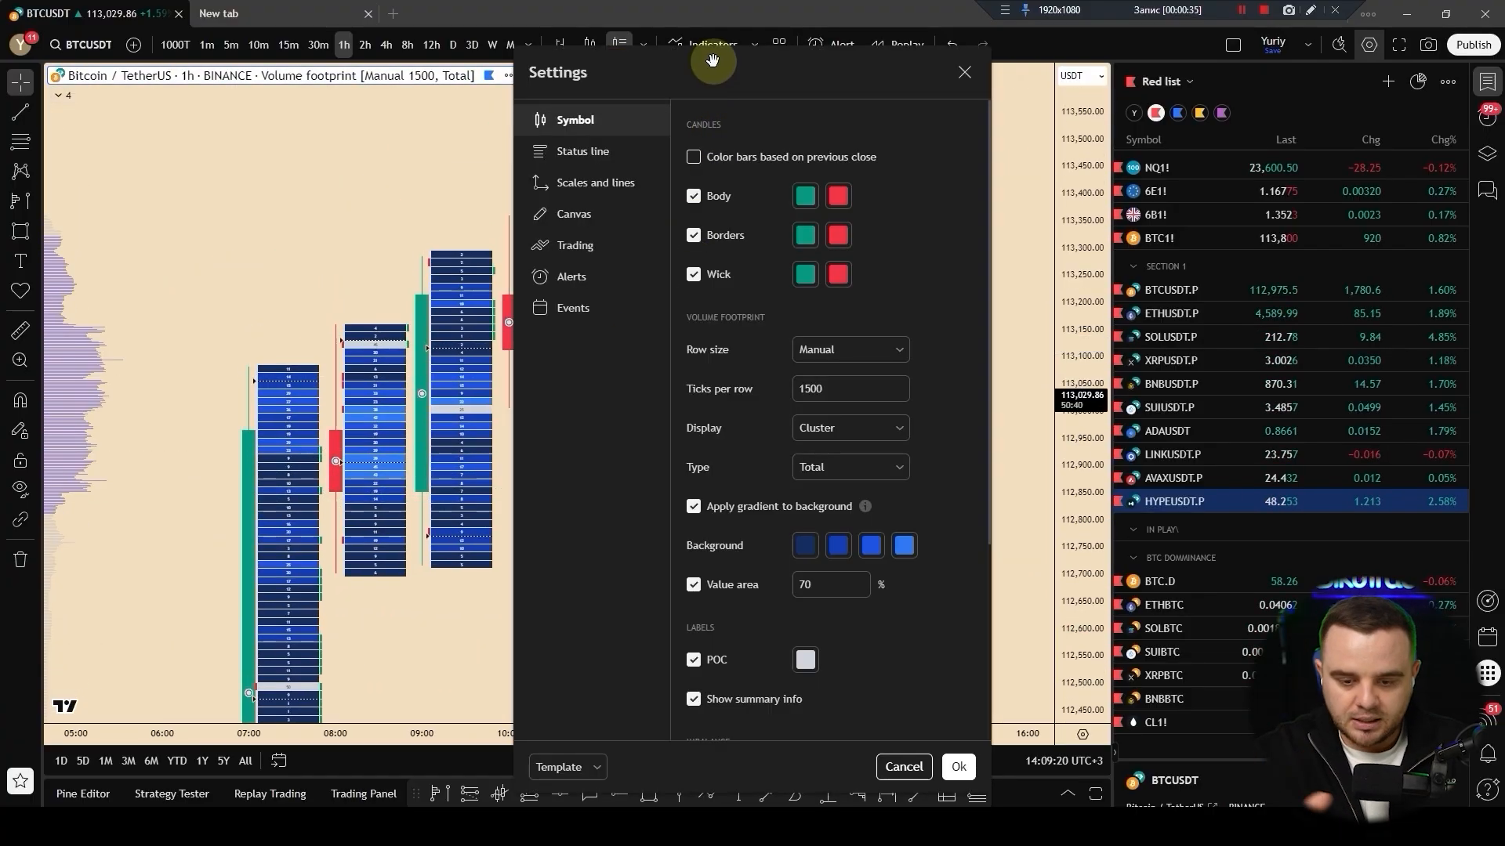
- Move the settings dialog aside and set footprint Row size to Auto (ATR), length 20
{"action": "left_click_drag", "start_coordinate": [712, 72], "coordinate": [176, 173]}
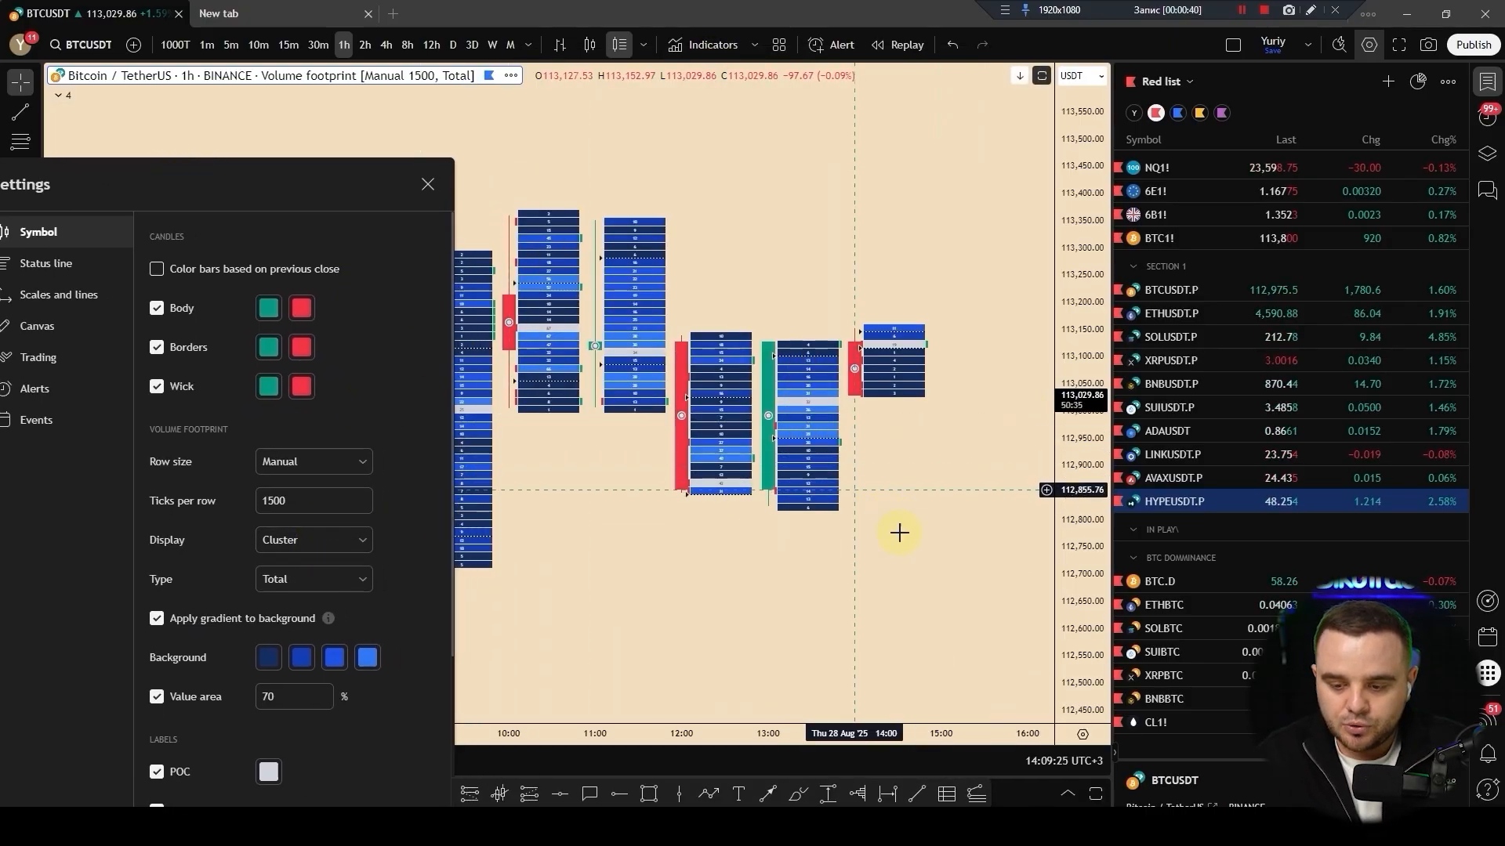
{"action": "left_click", "coordinate": [427, 183]}
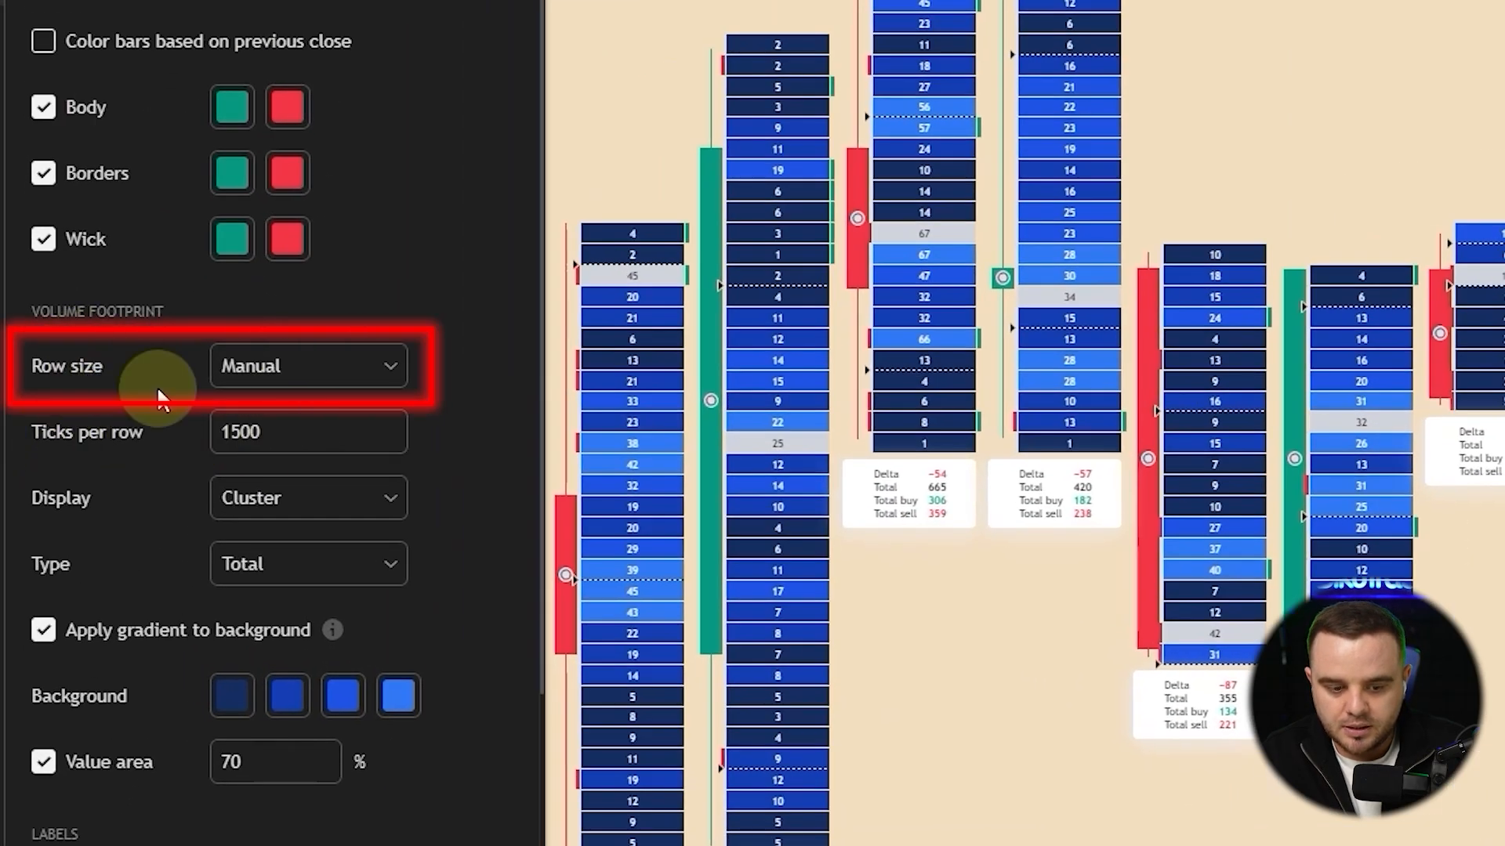
{"action": "left_click", "coordinate": [308, 366]}
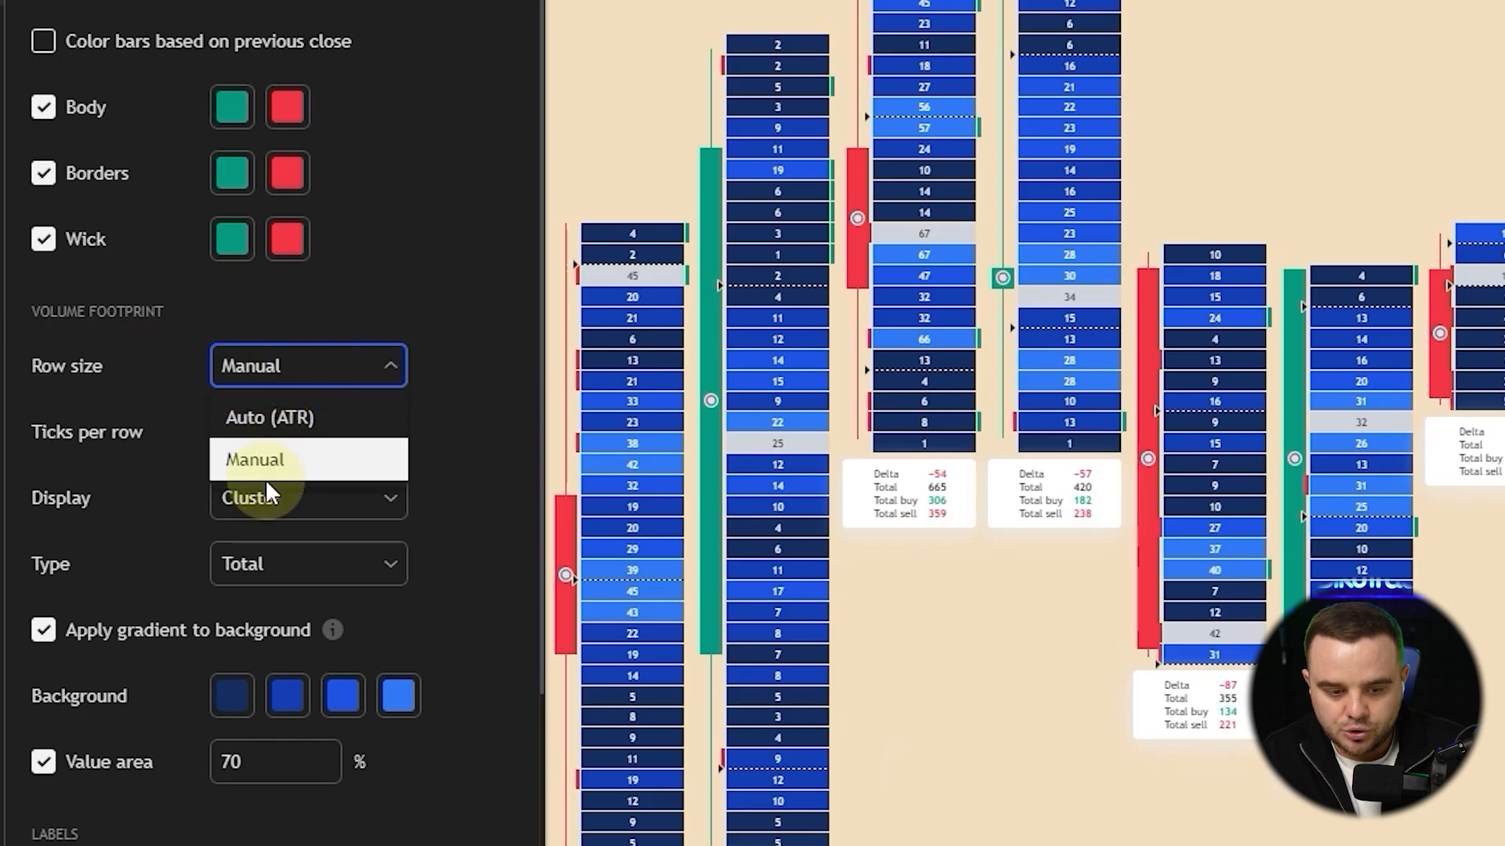
{"action": "left_click", "coordinate": [269, 418]}
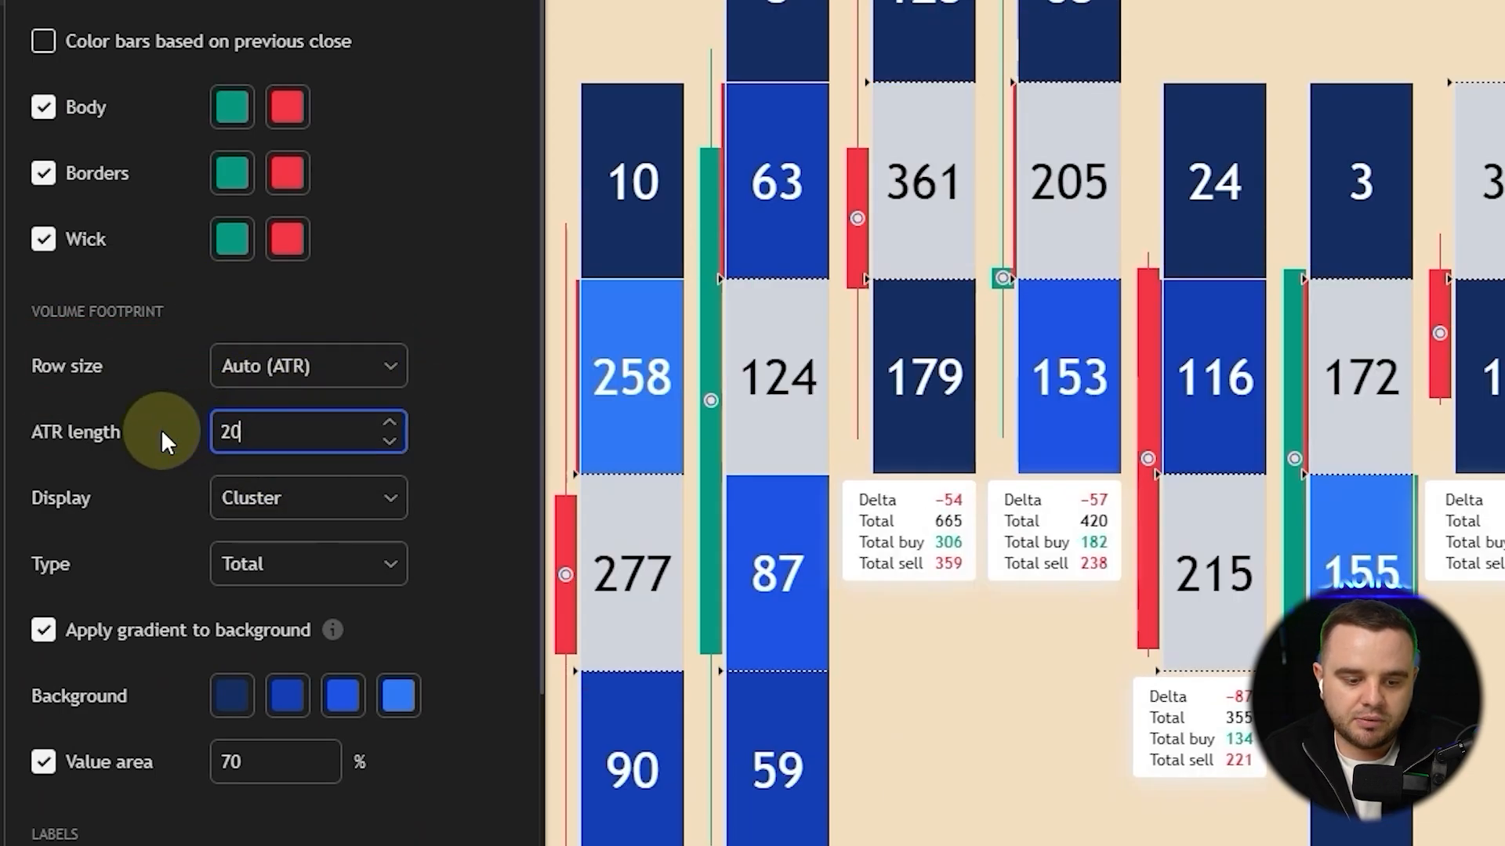
{"action": "mouse_move", "coordinate": [141, 490]}
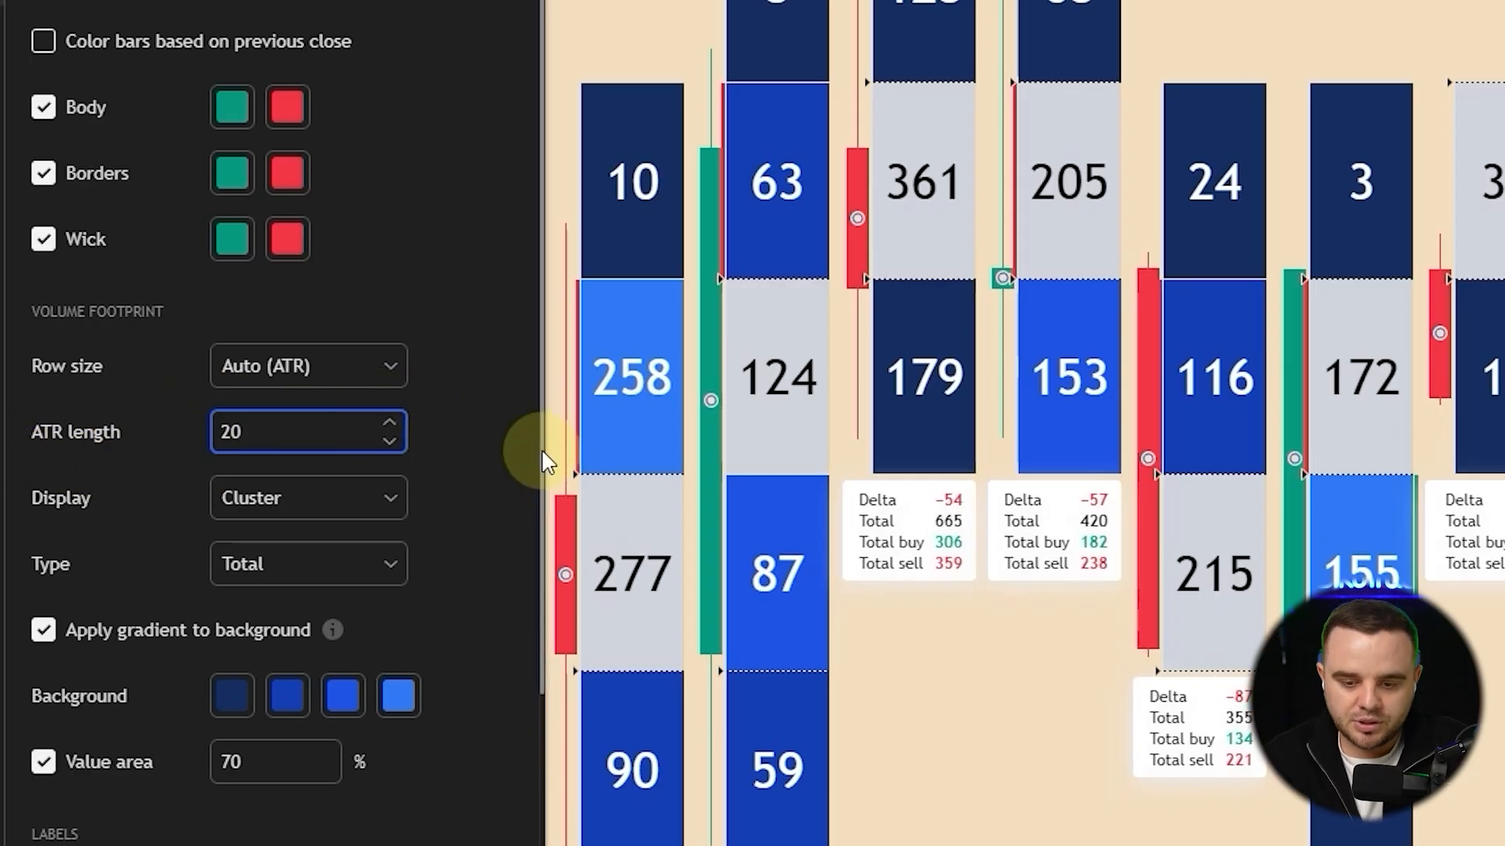
{"action": "mouse_move", "coordinate": [1405, 255]}
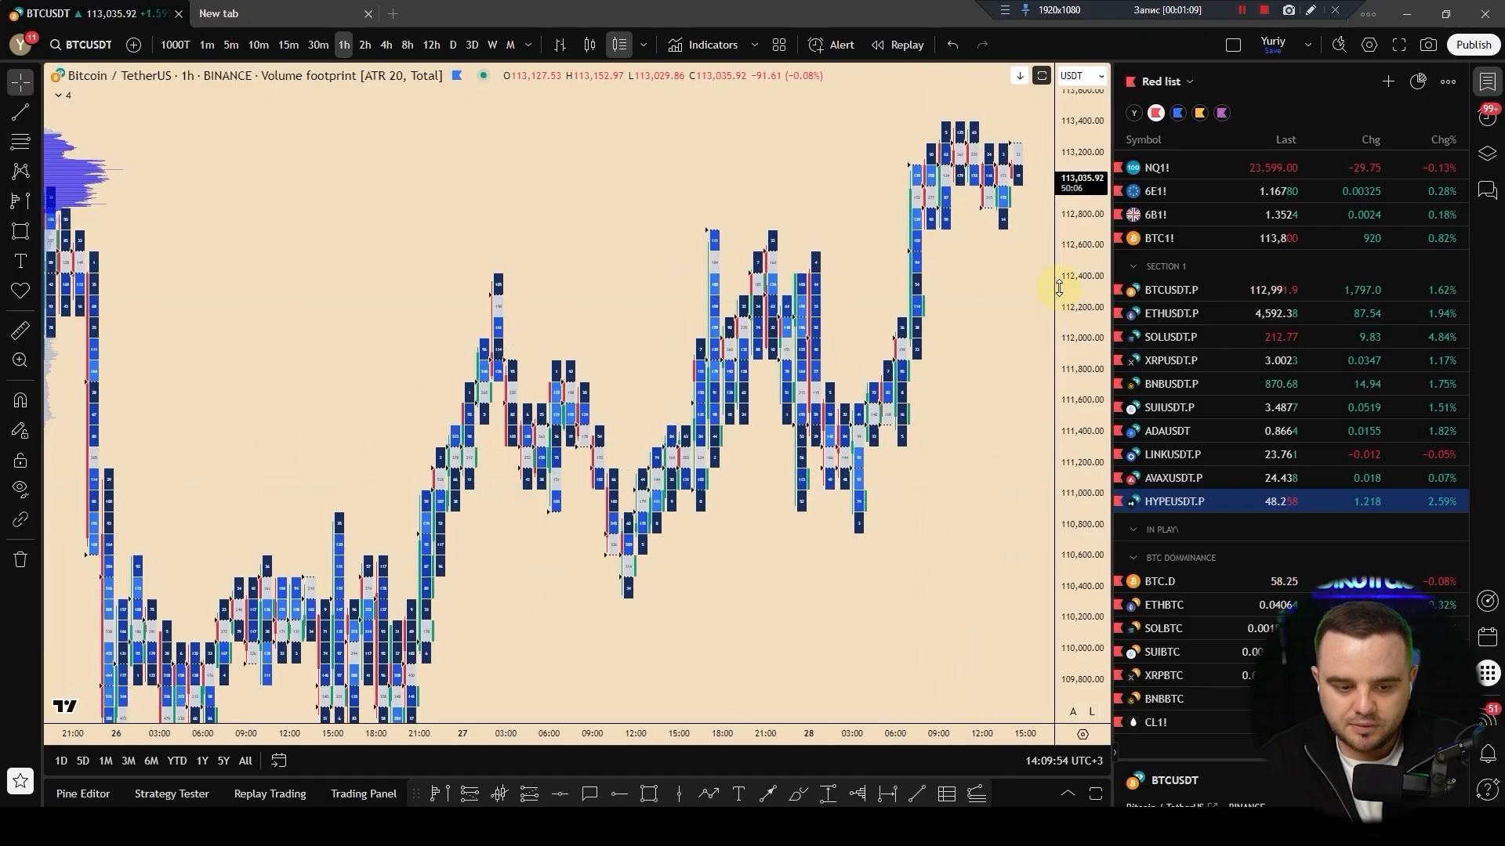
- Set the BTCUSDT footprint chart interval to 4h
{"action": "left_click", "coordinate": [364, 44]}
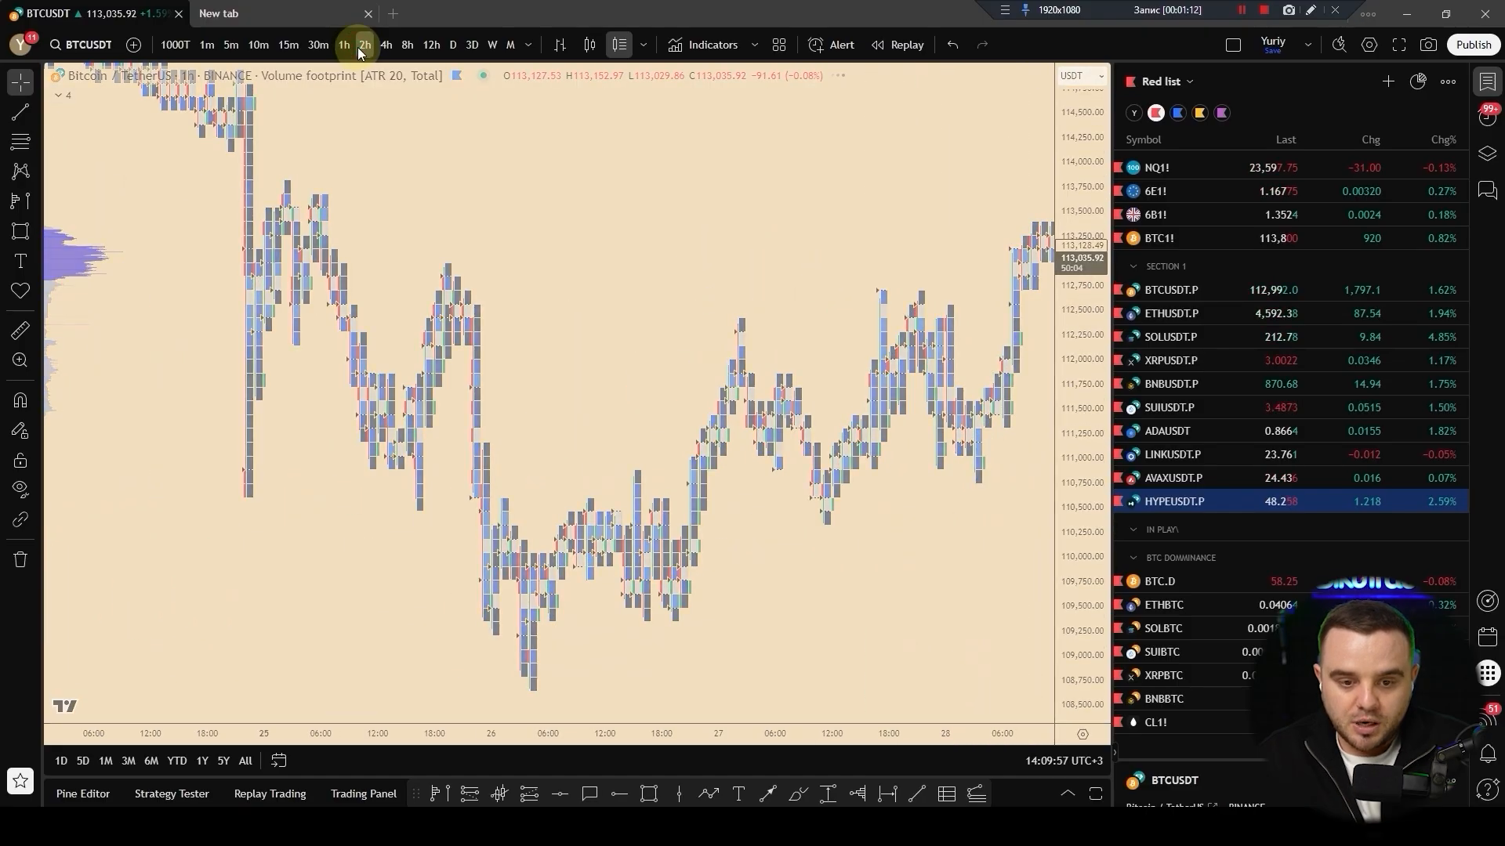
{"action": "left_click", "coordinate": [386, 45]}
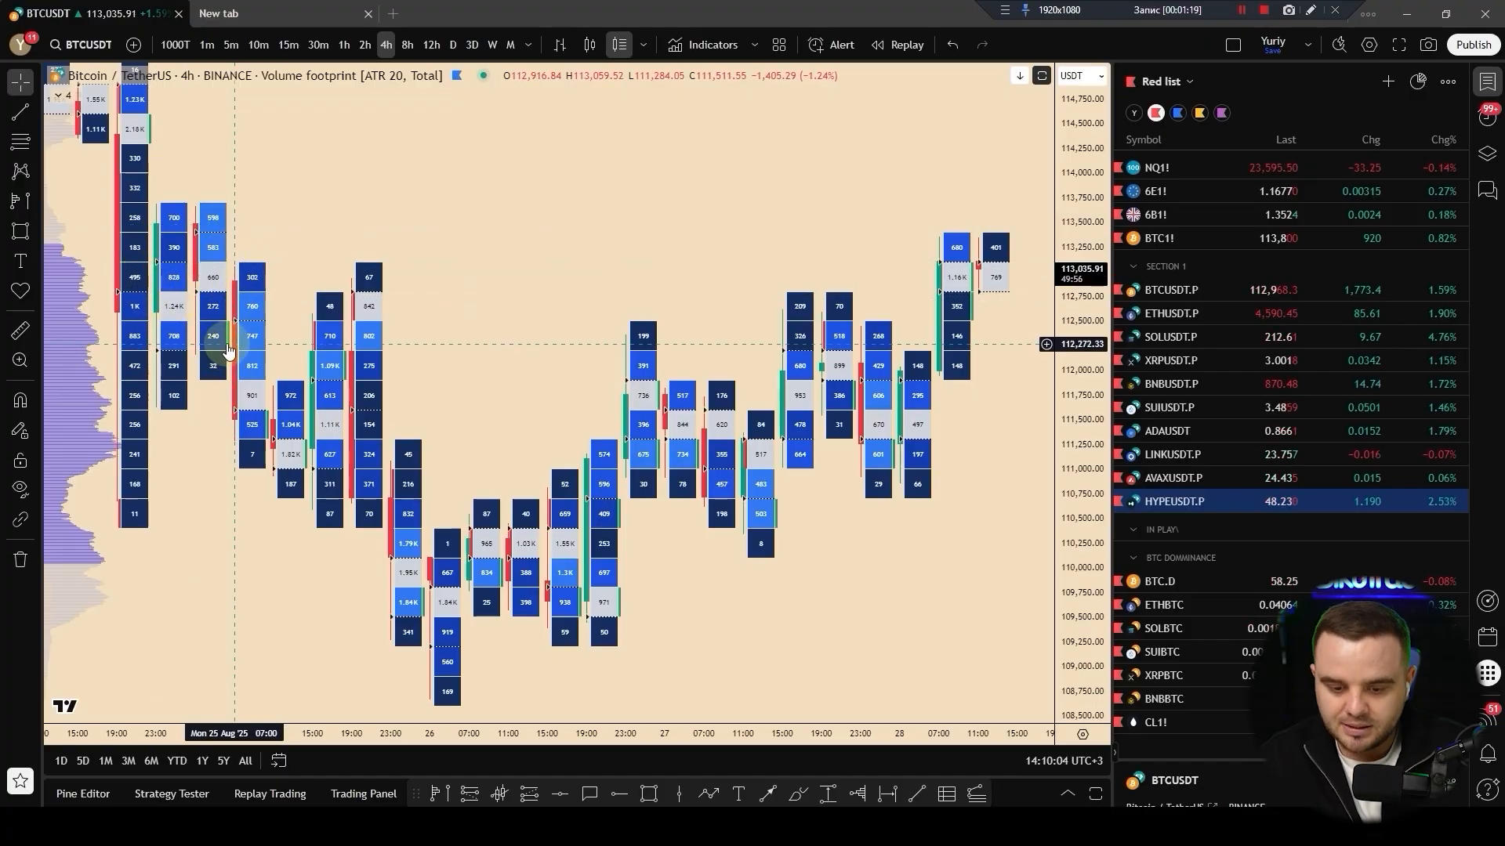
{"action": "mouse_move", "coordinate": [652, 426]}
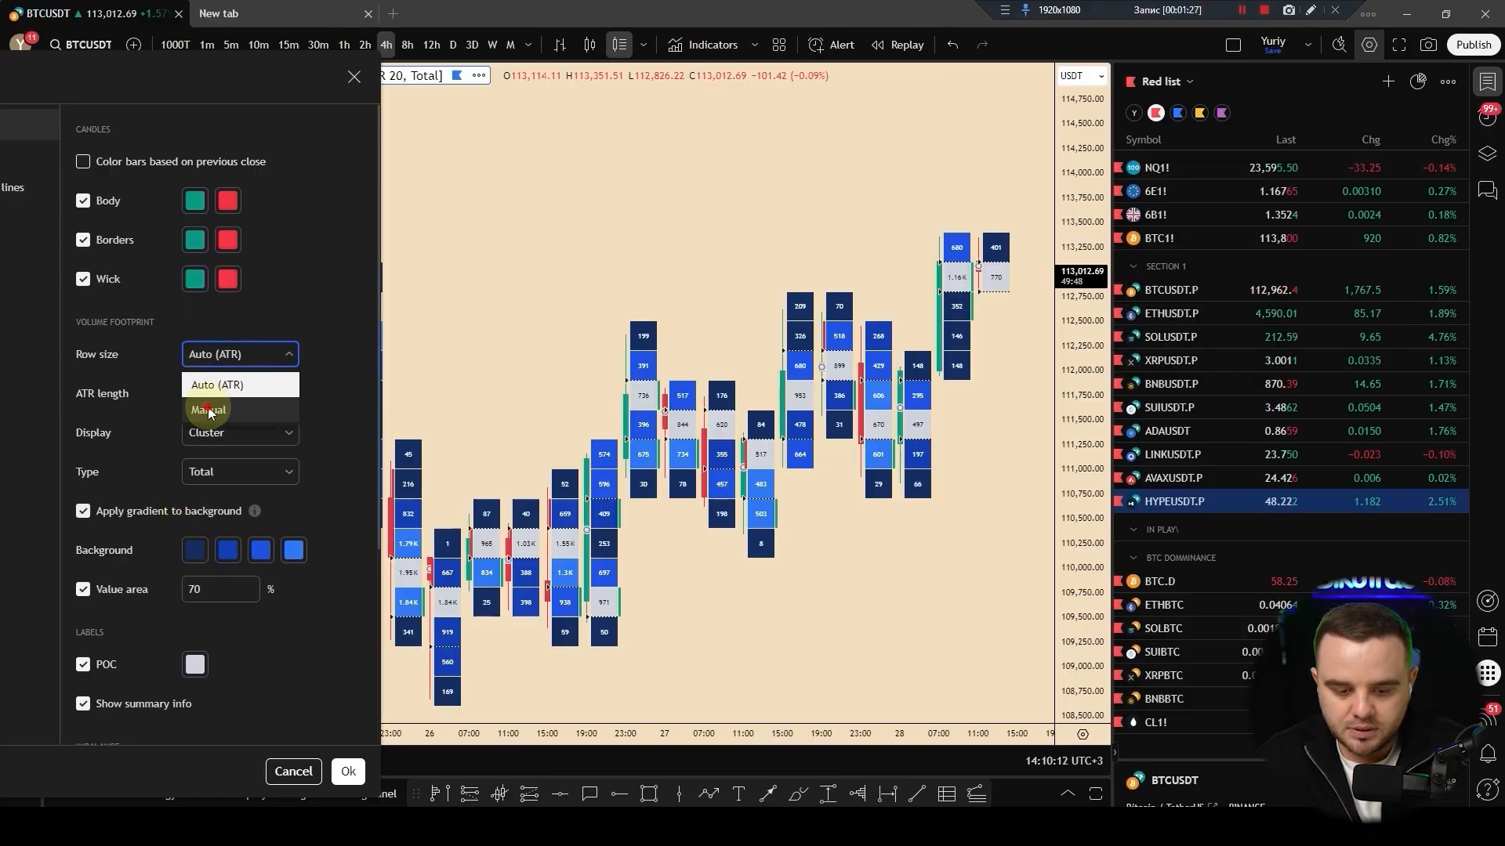
- Set footprint Row size to Manual with 2500 ticks per row
{"action": "left_click", "coordinate": [207, 409]}
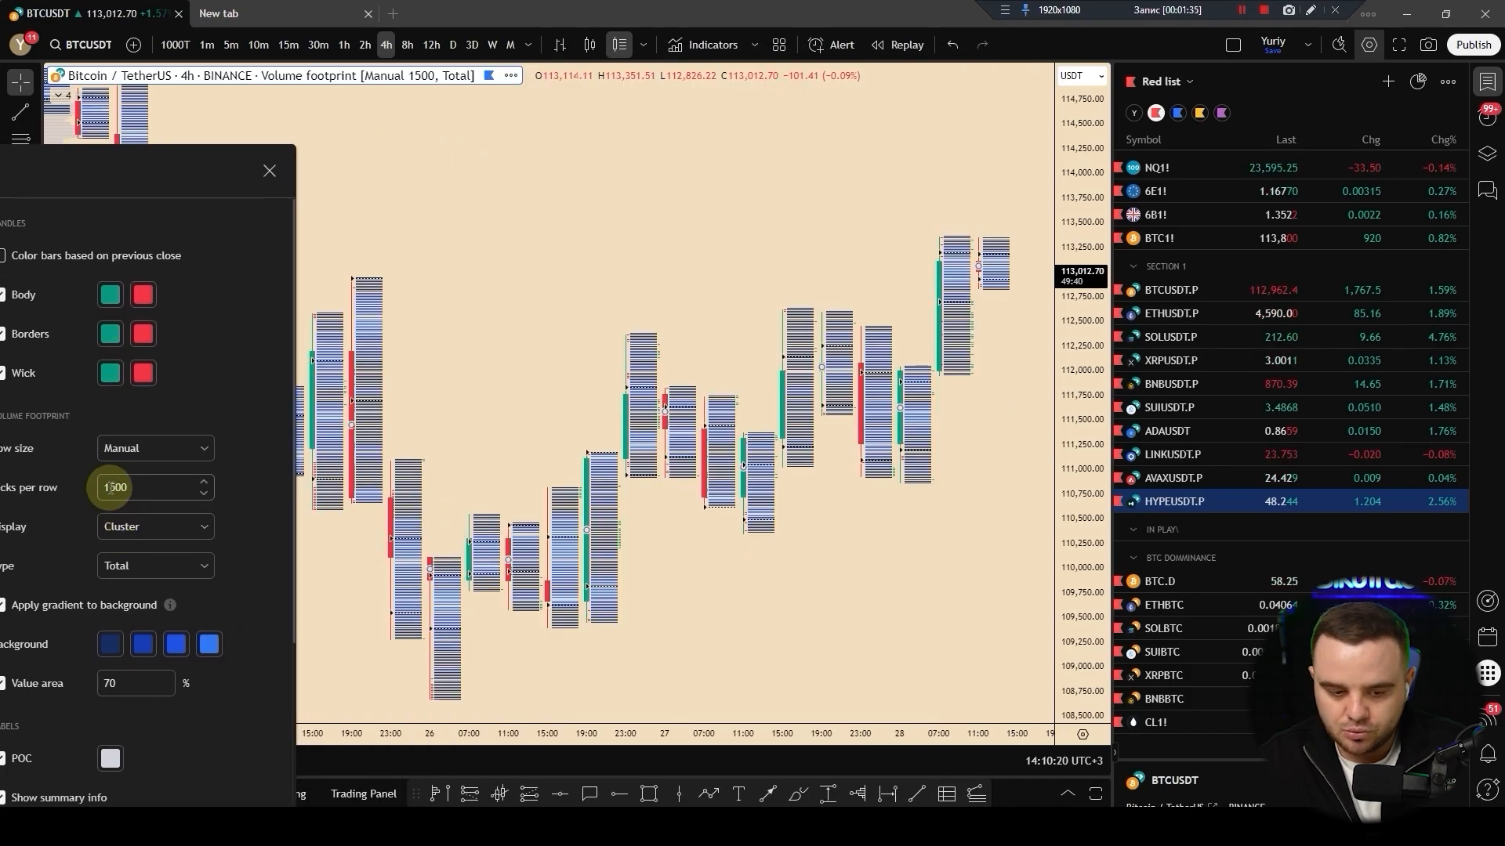
{"action": "type", "text": "2500"}
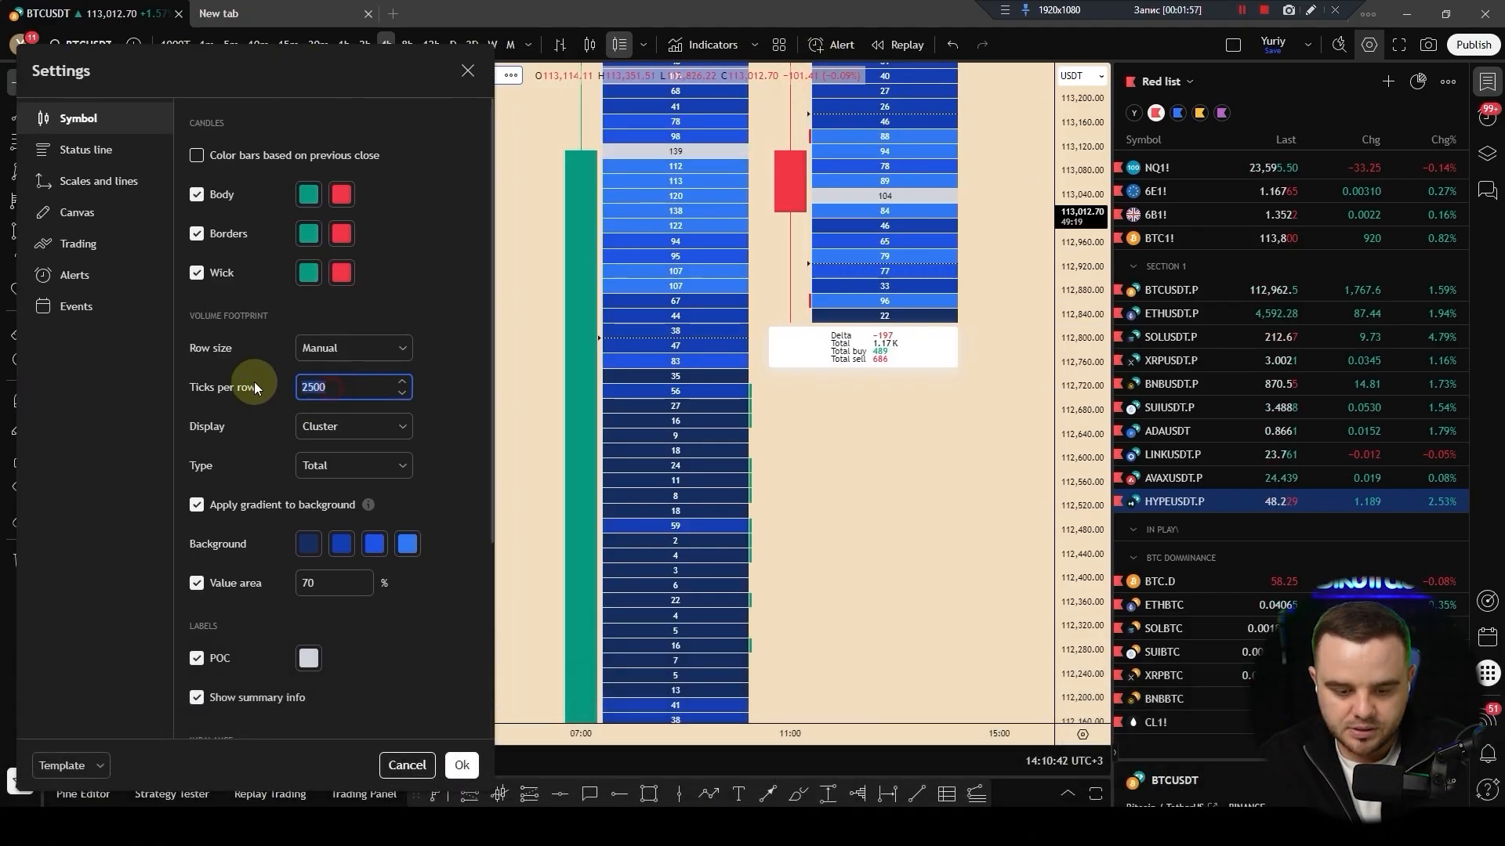
{"action": "left_click", "coordinate": [462, 765]}
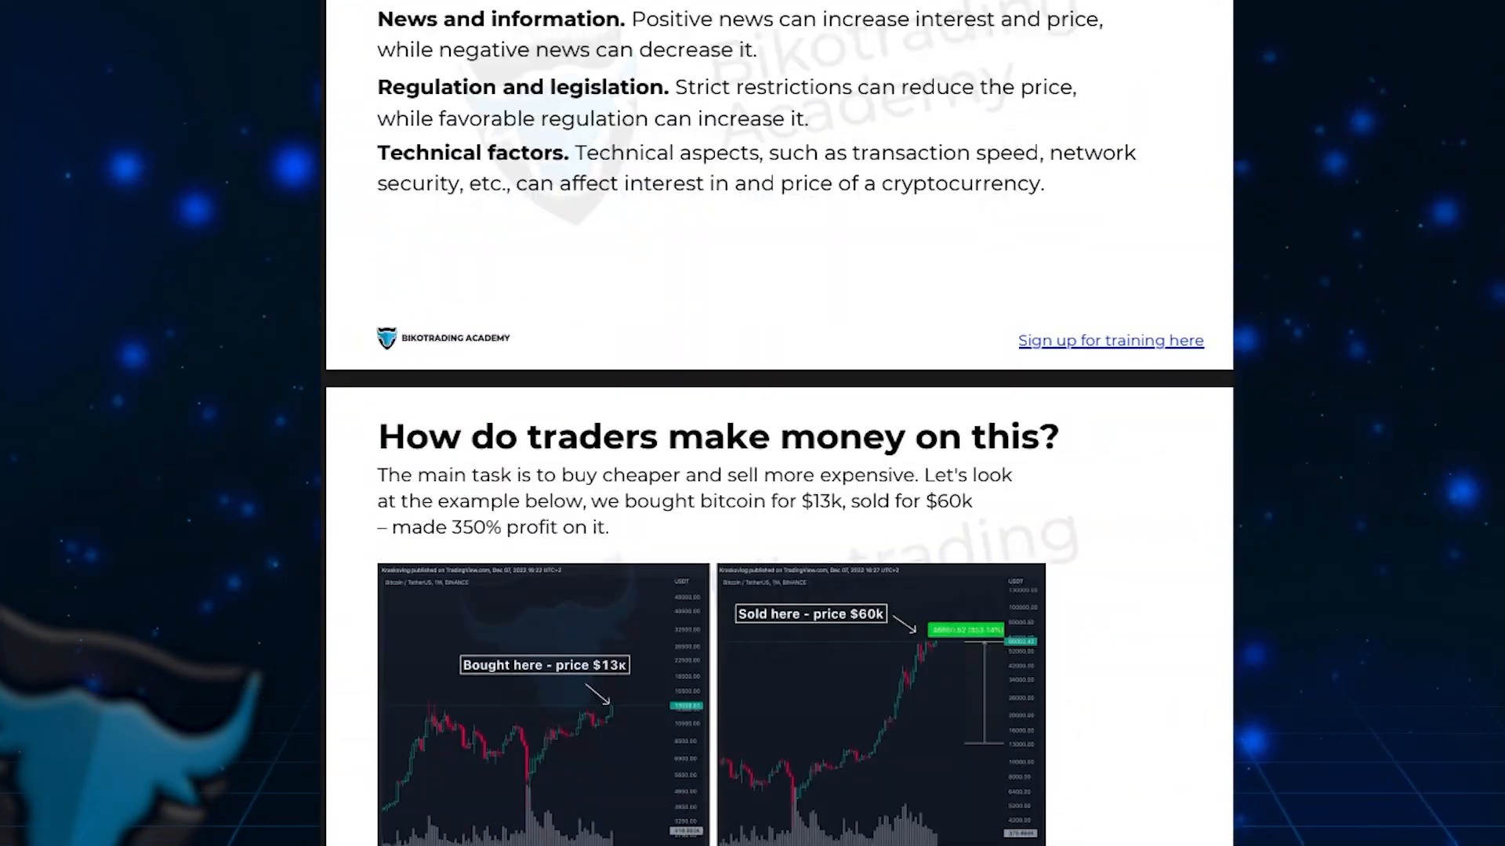
{"action": "scroll", "scroll_direction": "down", "scroll_amount": 3}
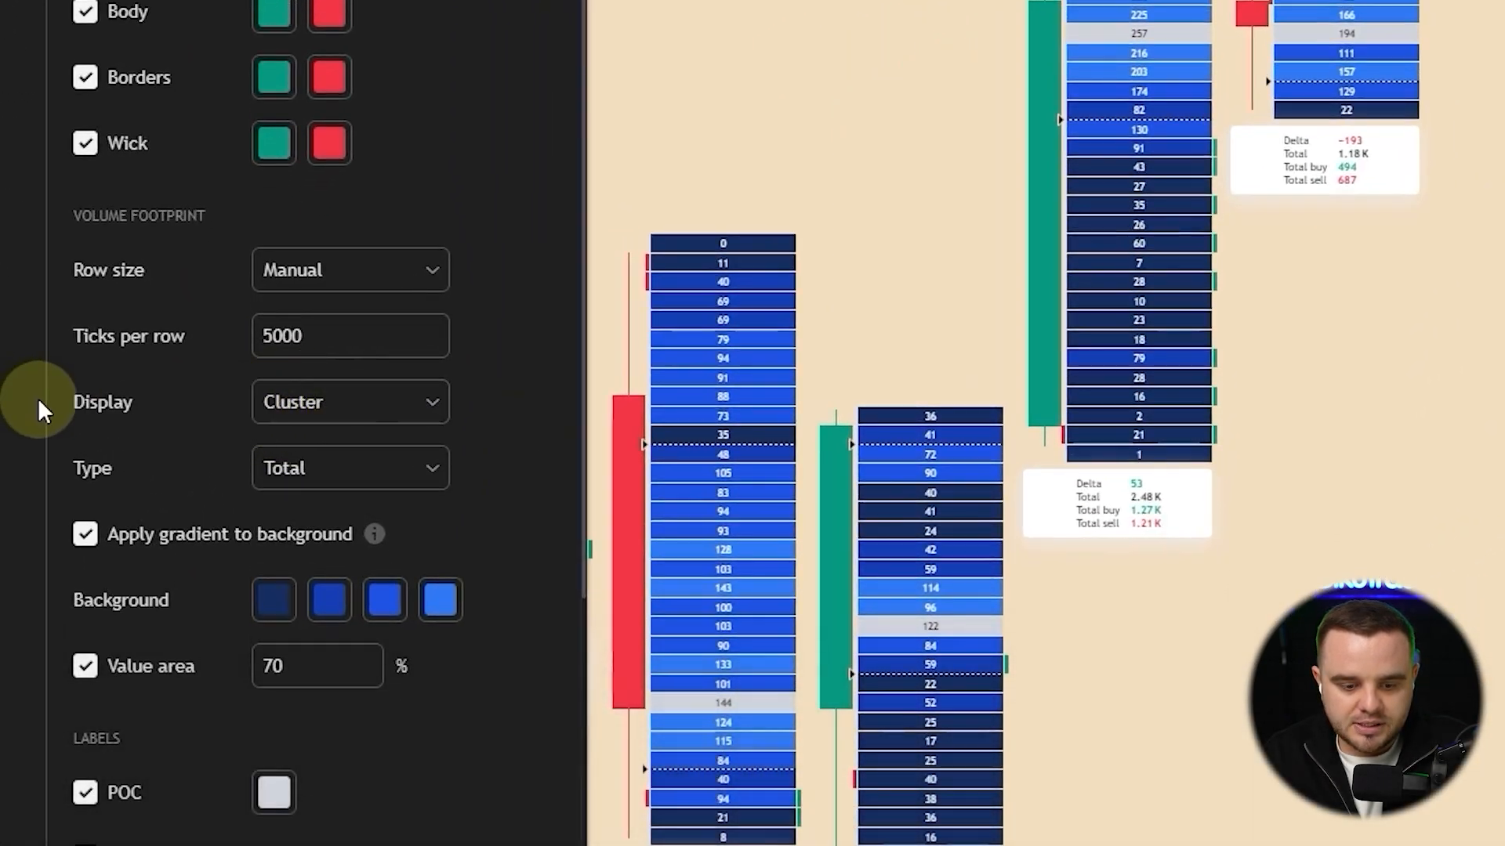
- Apply Profile display at 5000 ticks per row, then pan across the 4-hour bars
{"action": "left_click", "coordinate": [350, 402]}
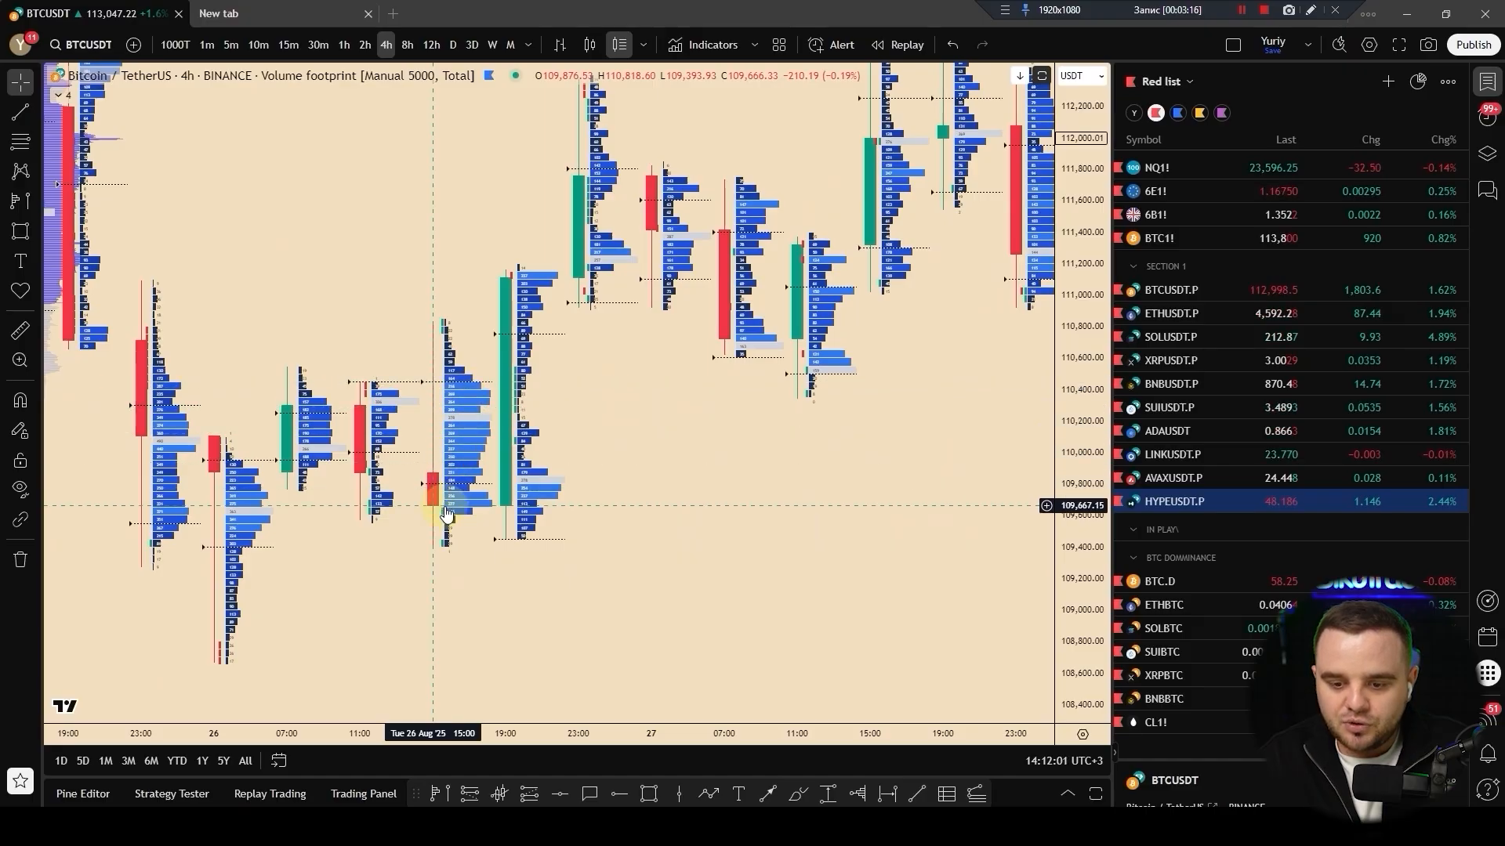
{"action": "left_click_drag", "start_coordinate": [446, 514], "coordinate": [782, 650]}
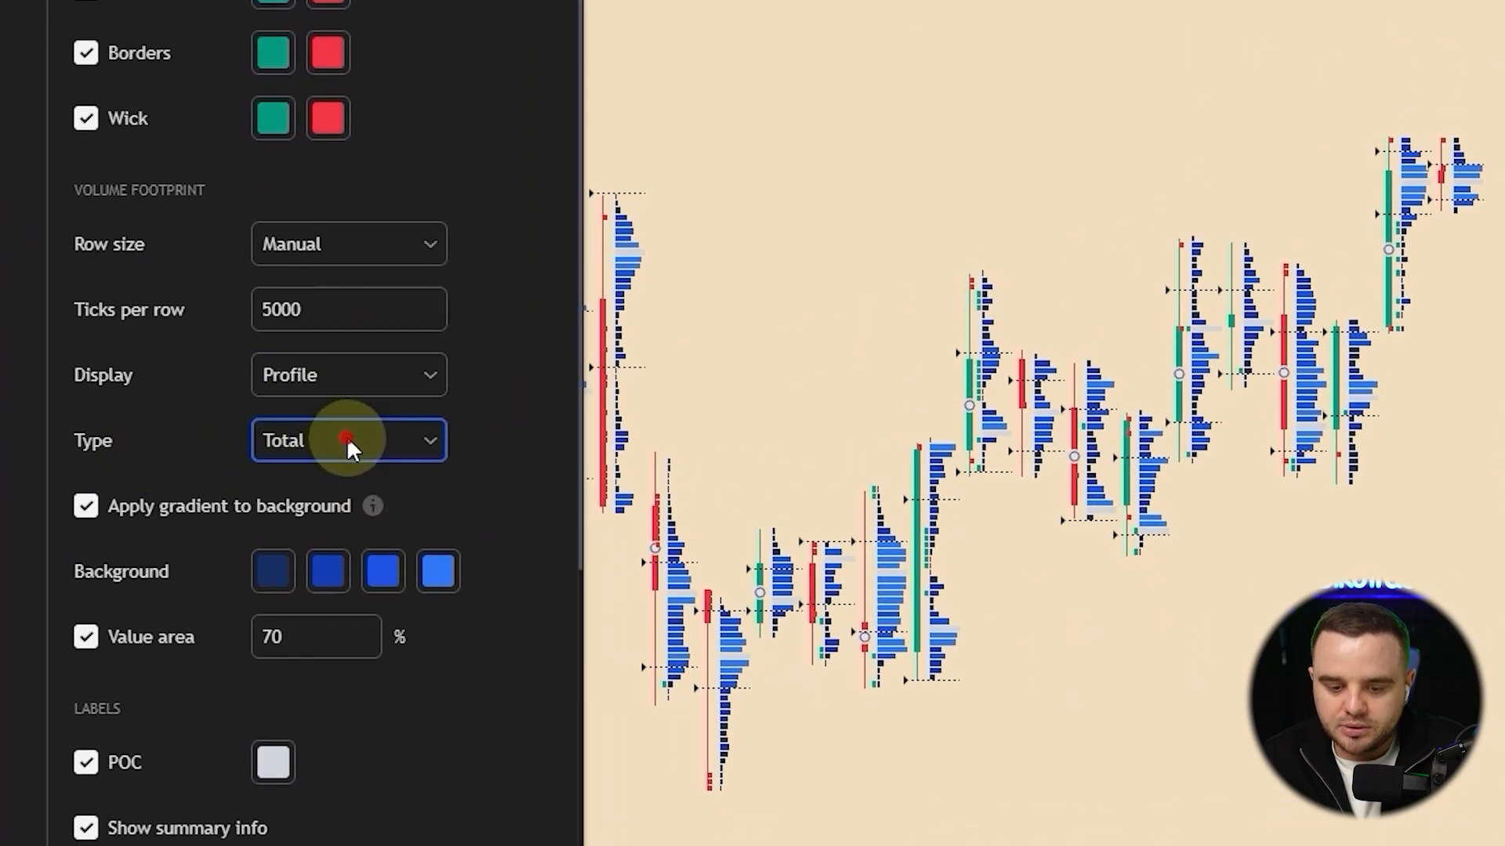
- Change footprint Type from Total to Delta, confirm, and zoom the chart out
{"action": "left_click", "coordinate": [350, 440]}
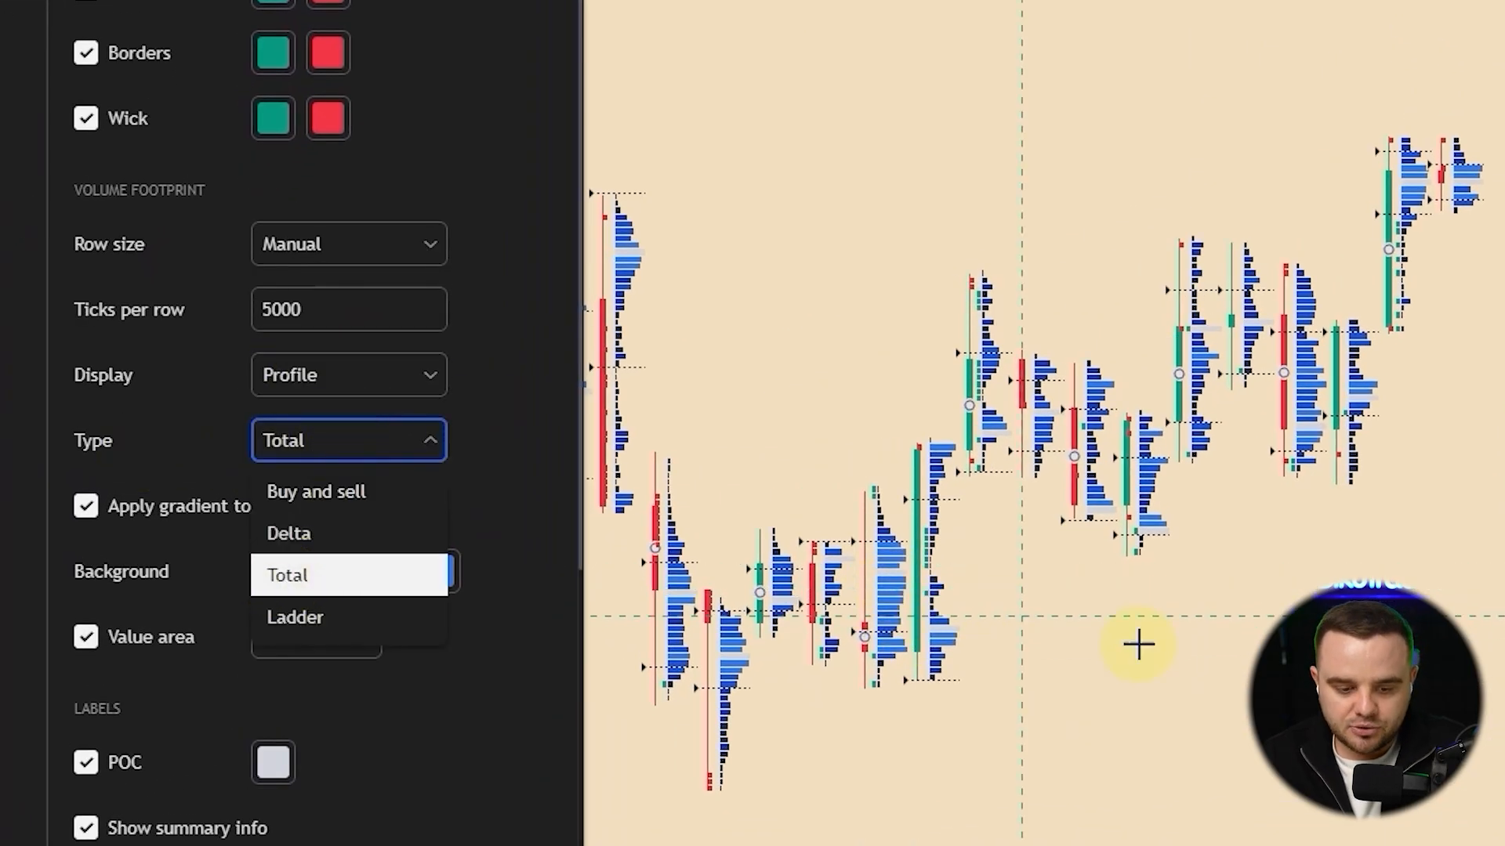
{"action": "left_click", "coordinate": [300, 576]}
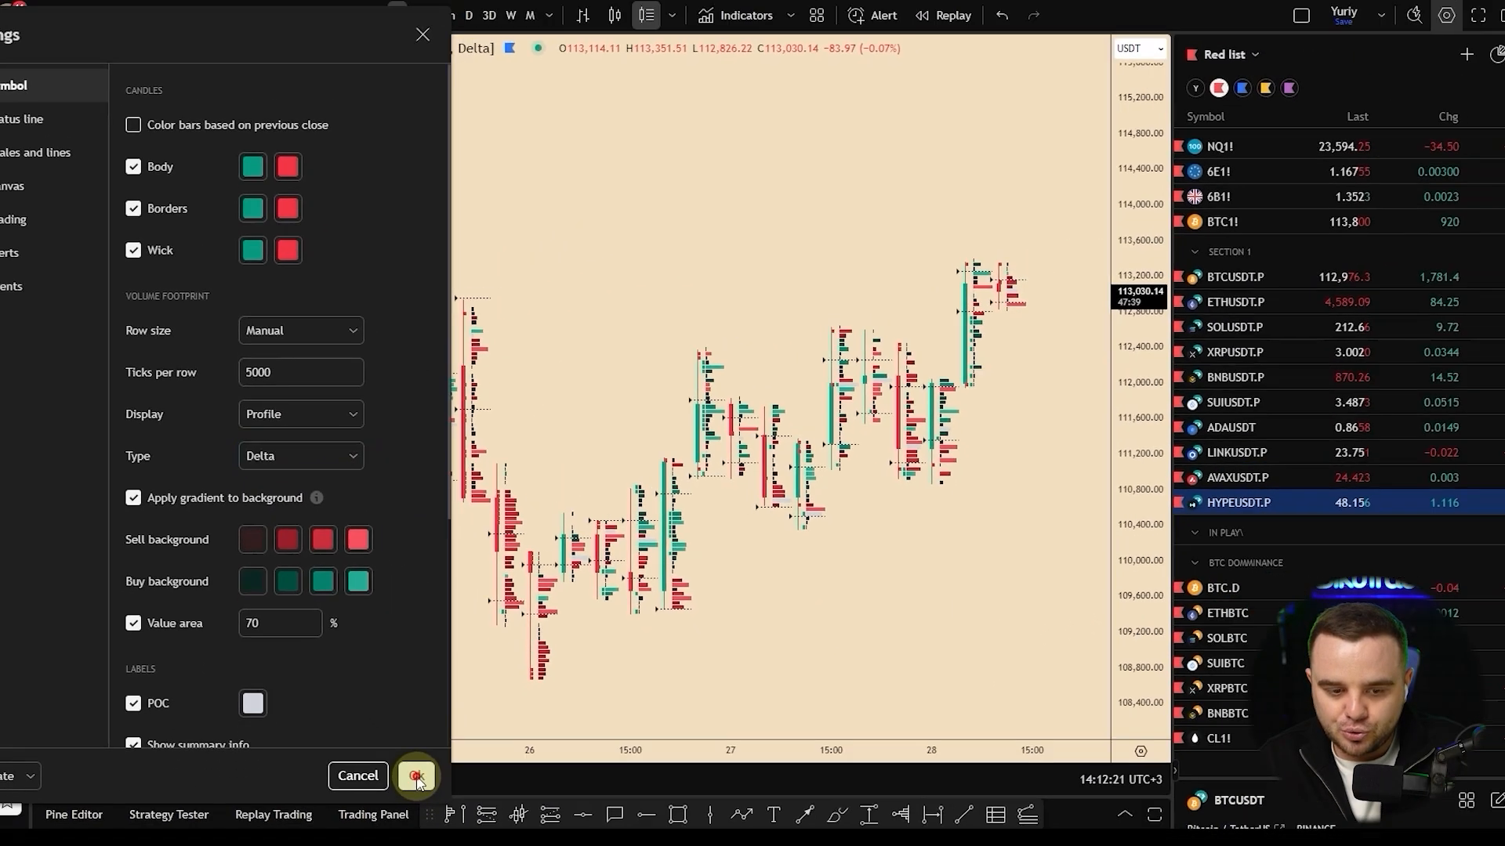
{"action": "left_click", "coordinate": [417, 776]}
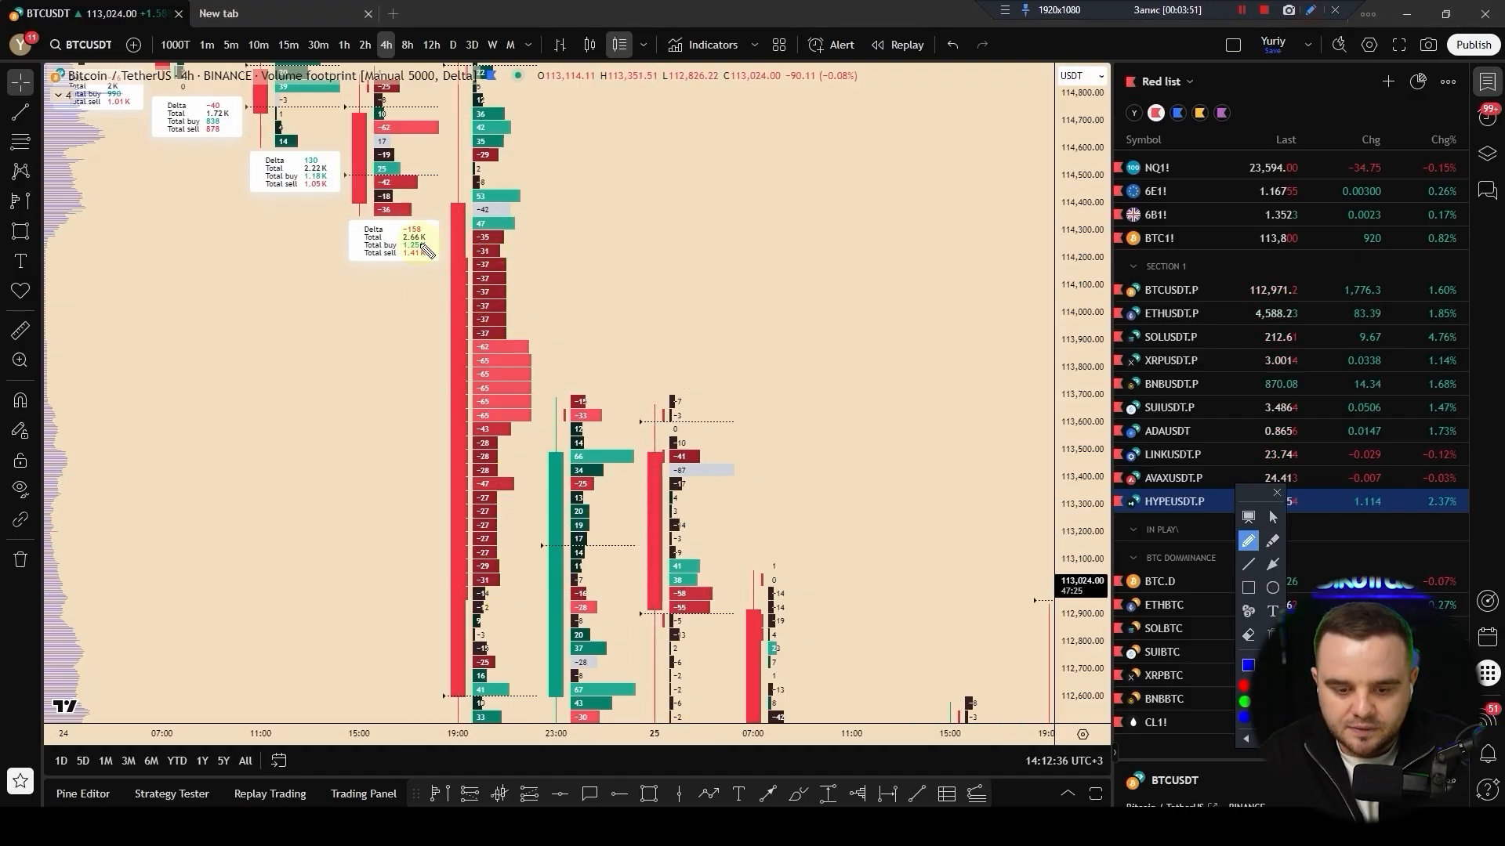
{"action": "left_click_drag", "start_coordinate": [489, 235], "coordinate": [489, 499]}
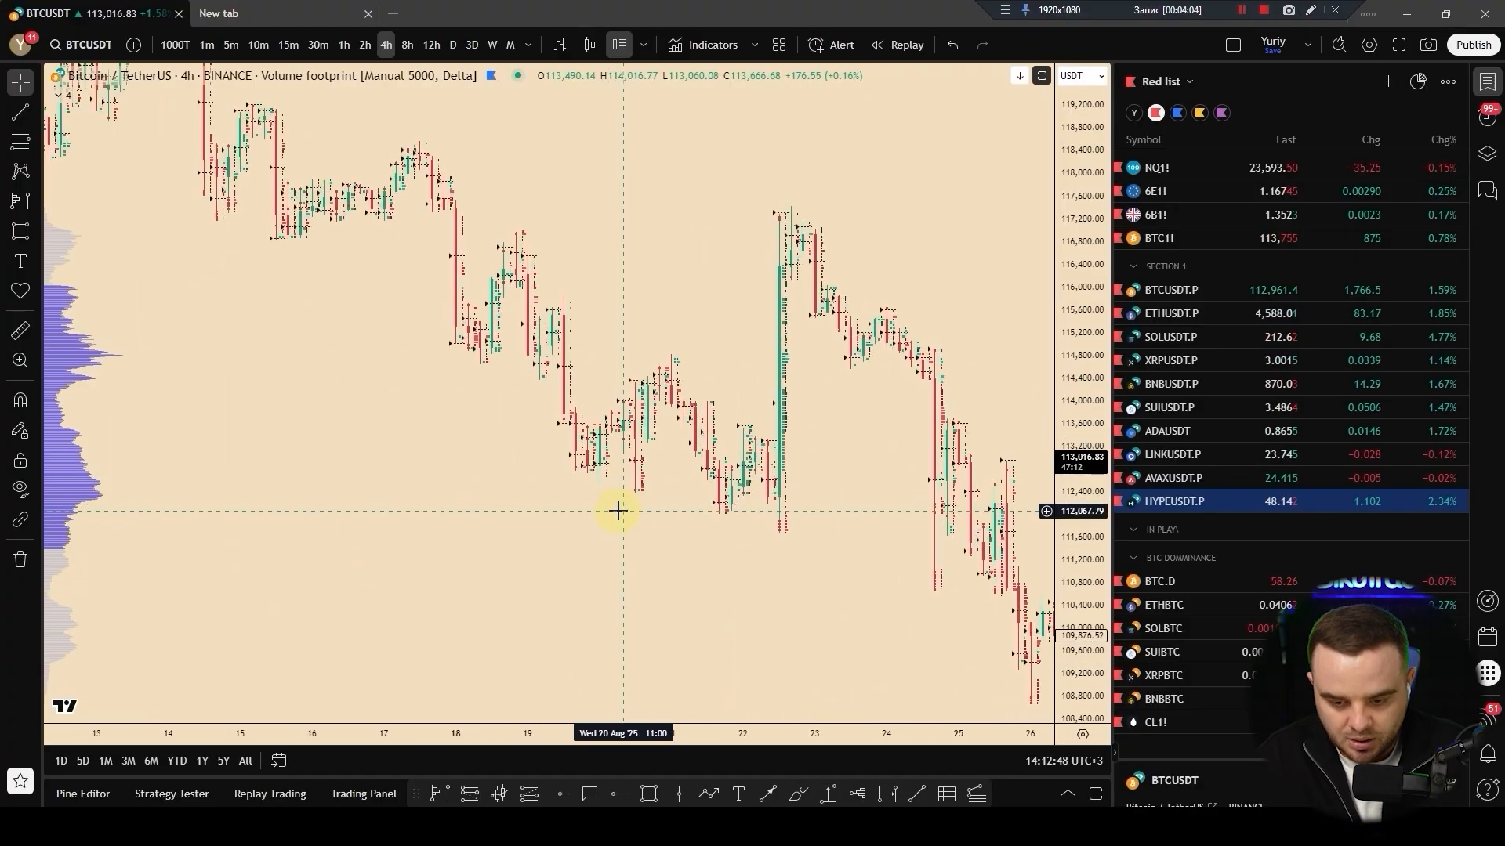
- Reopen footprint settings and switch Type to Delta, then back to Total
{"action": "left_click", "coordinate": [244, 559]}
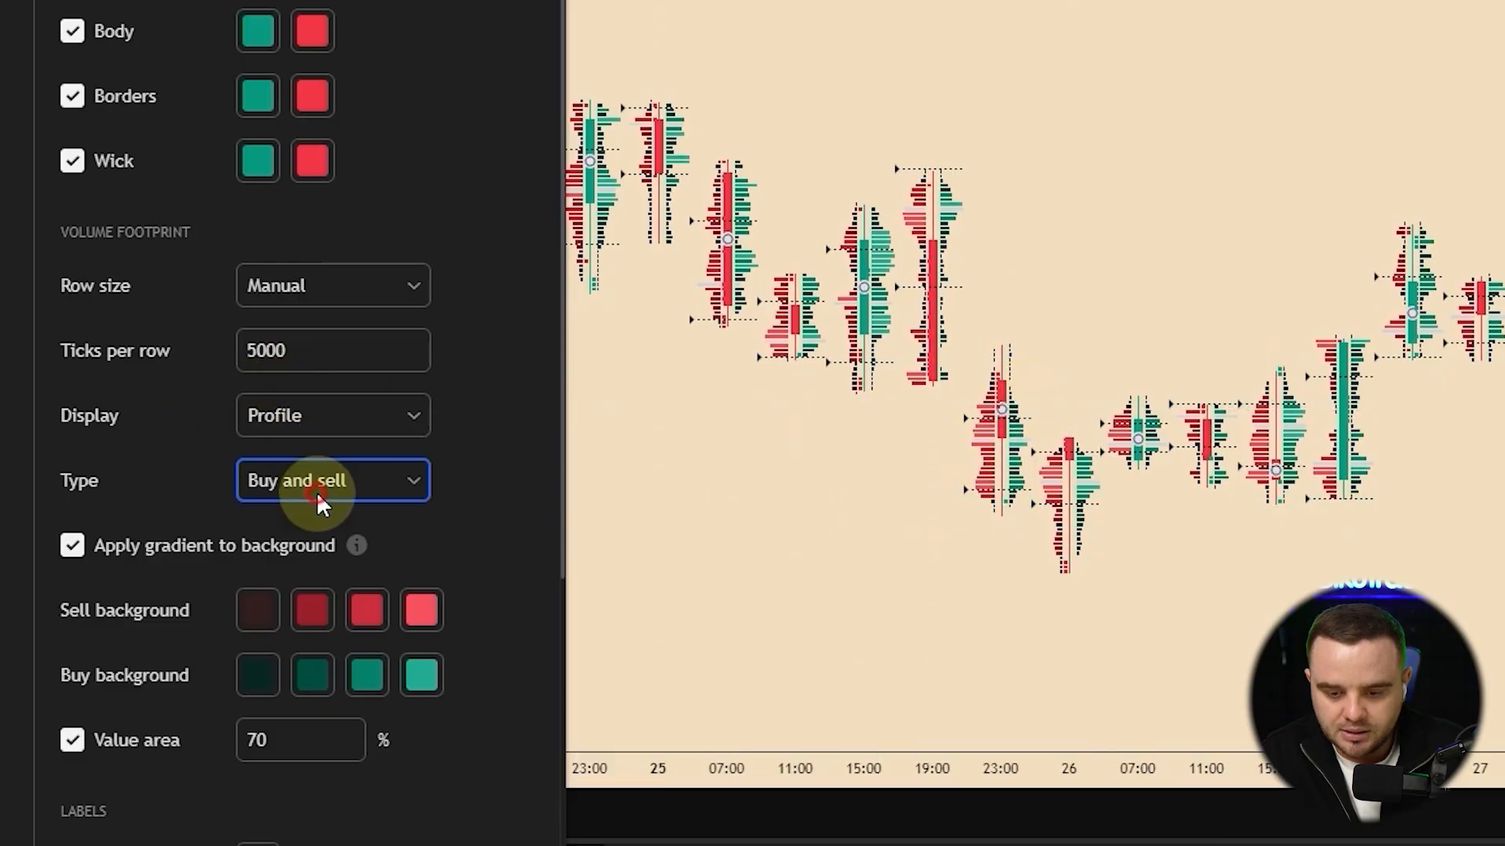
{"action": "left_click", "coordinate": [333, 481]}
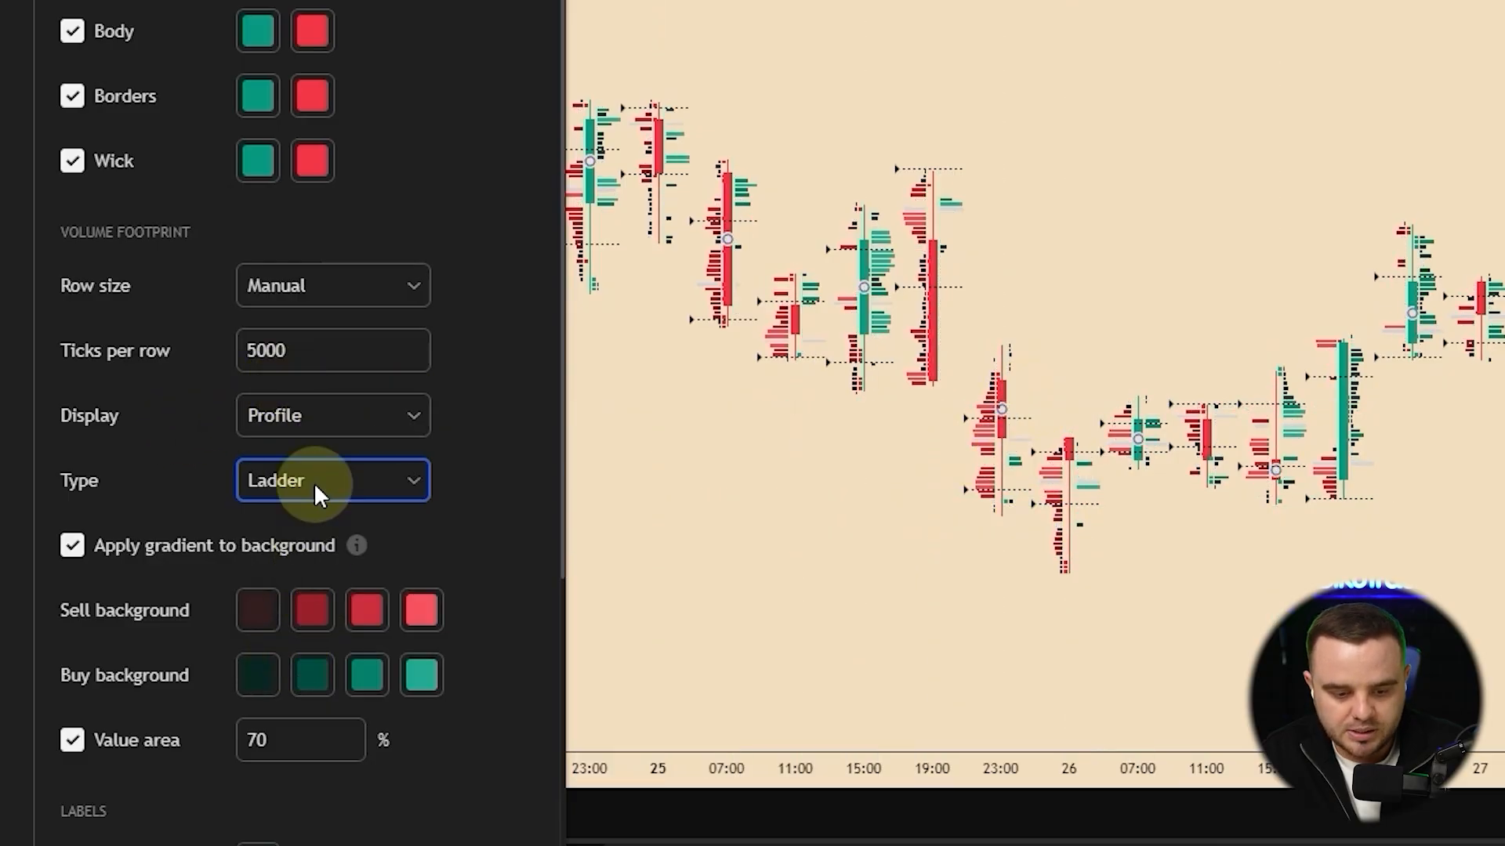
{"action": "left_click", "coordinate": [333, 481]}
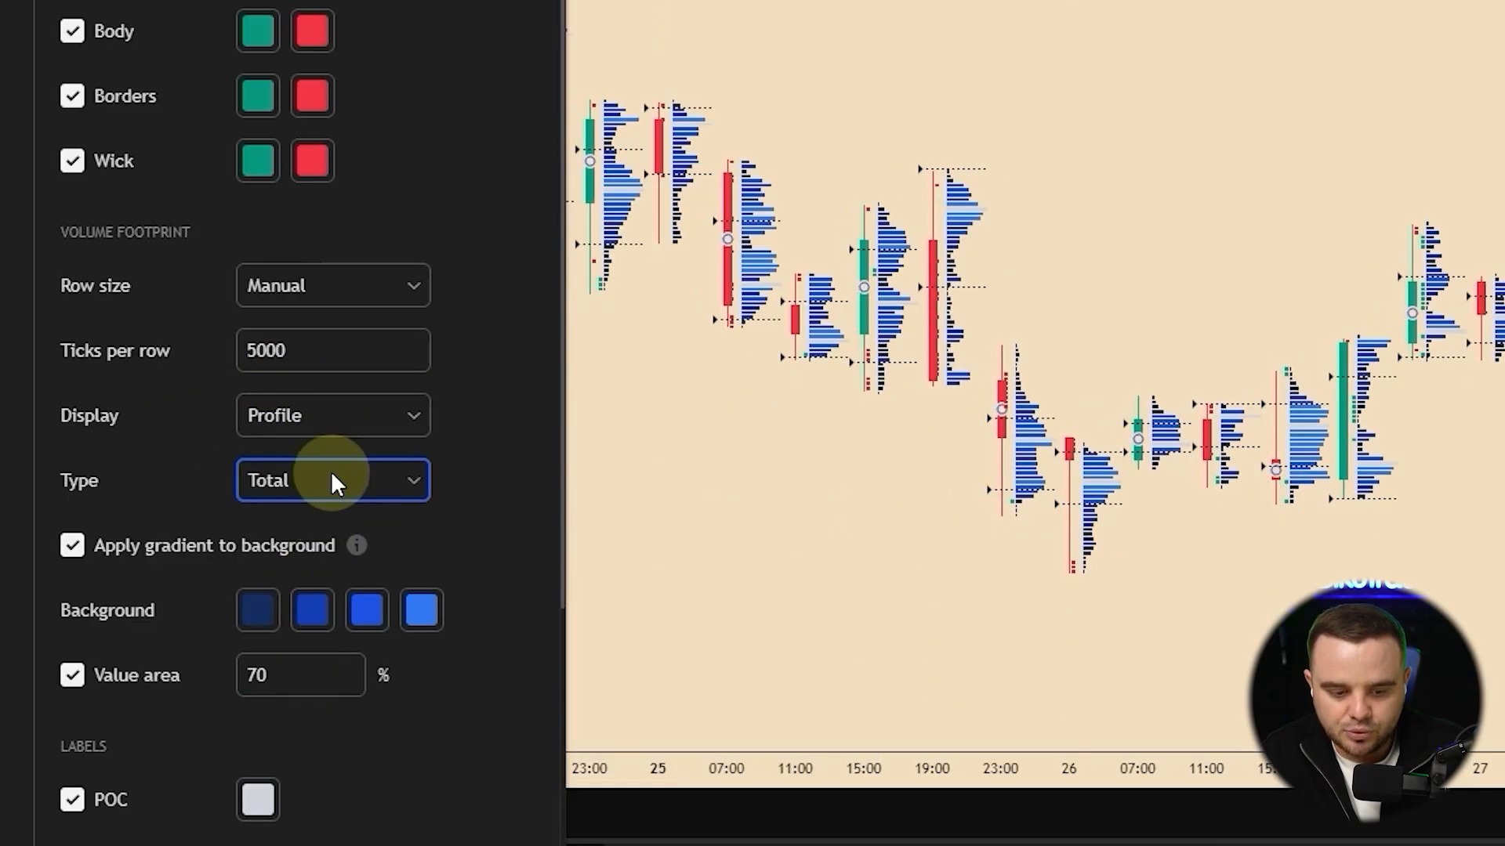
{"action": "left_click", "coordinate": [333, 480]}
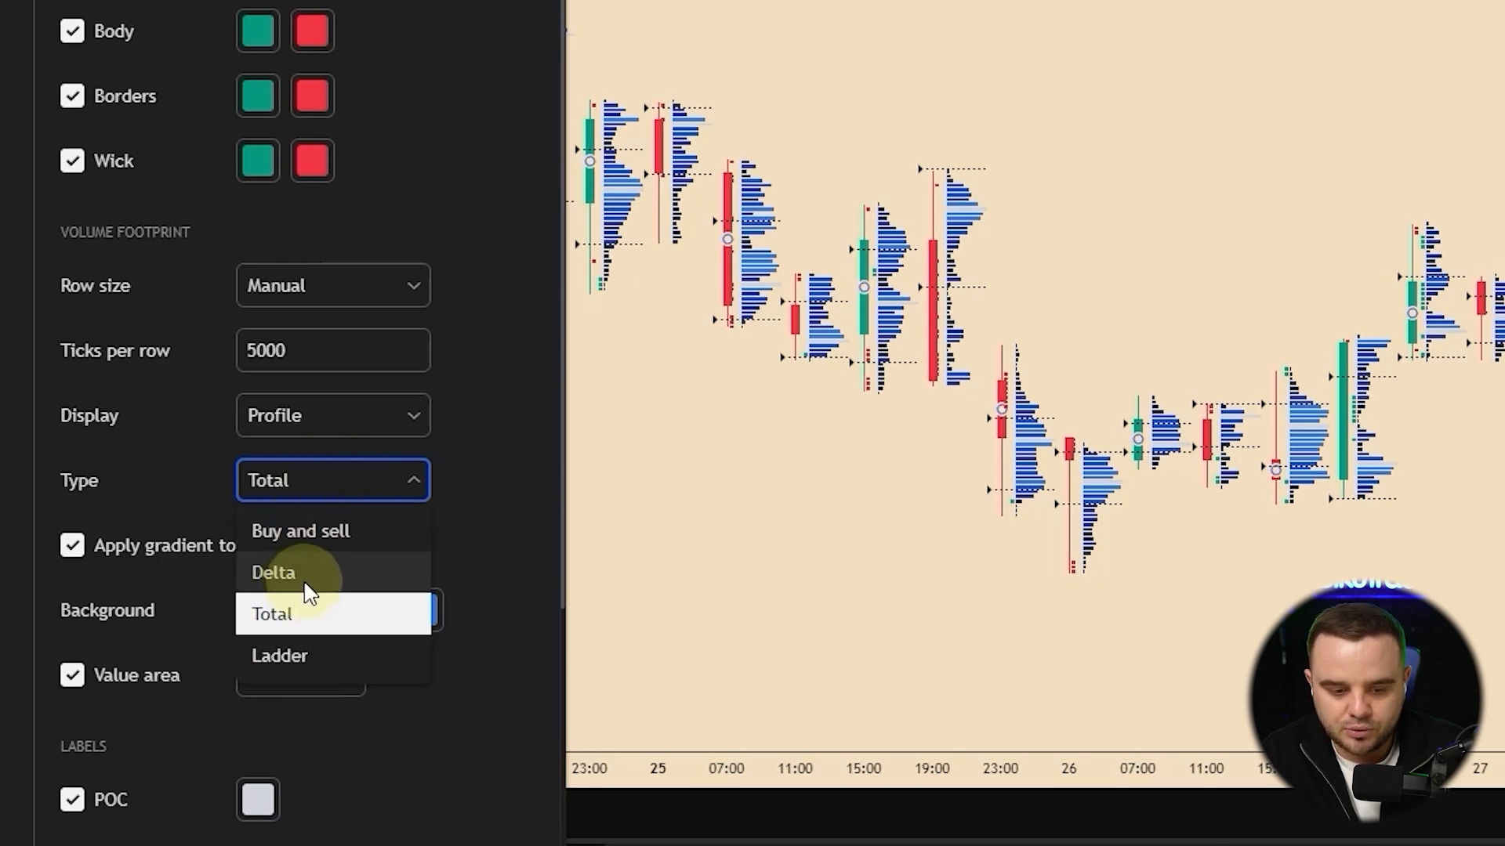
{"action": "left_click", "coordinate": [273, 572]}
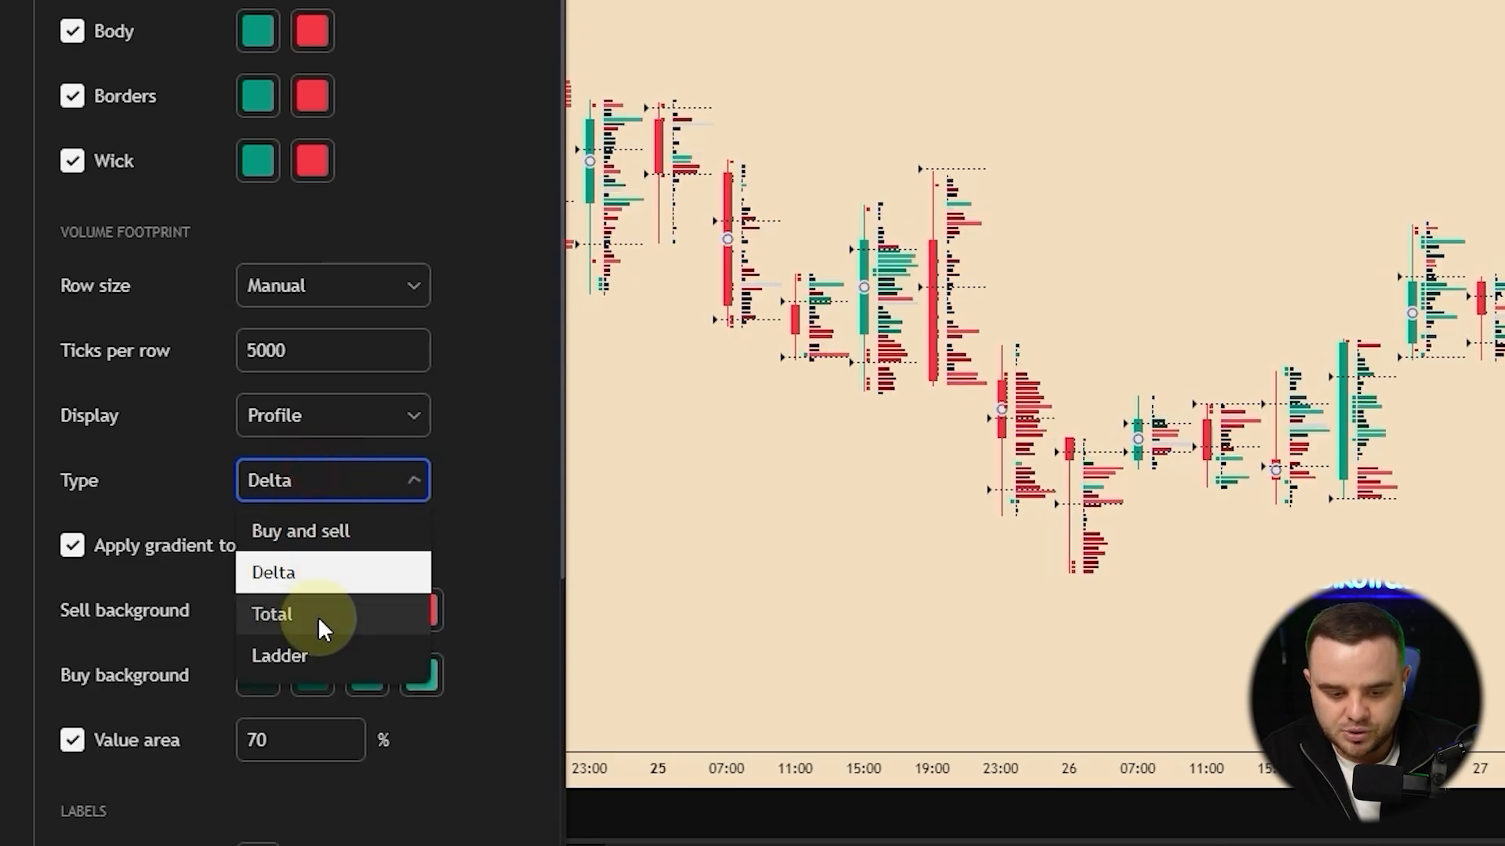
{"action": "left_click", "coordinate": [272, 614]}
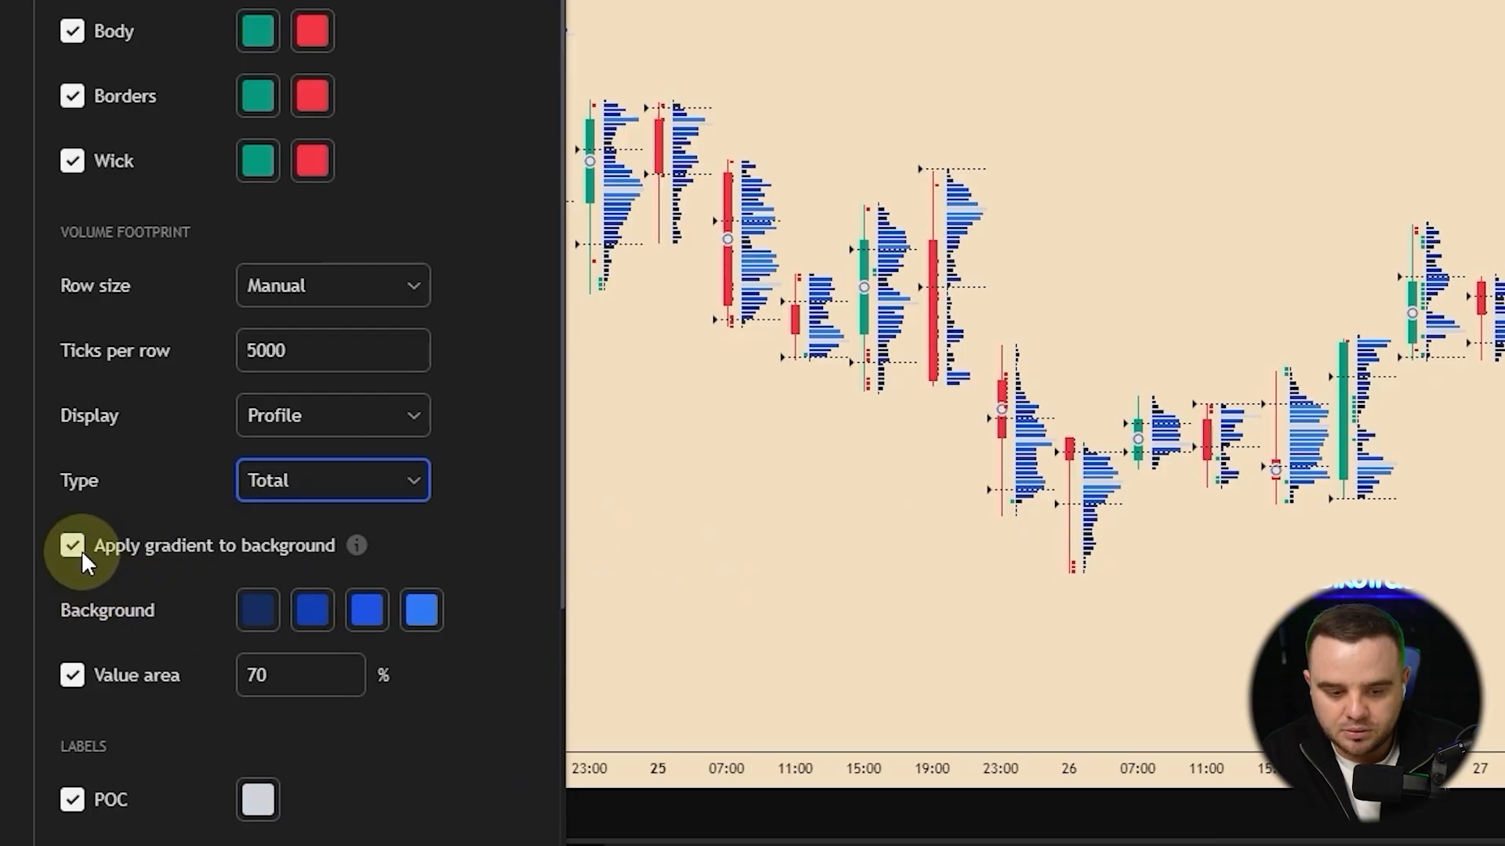
- Toggle the background gradient off and on, then select the Delta type again
{"action": "left_click", "coordinate": [73, 546]}
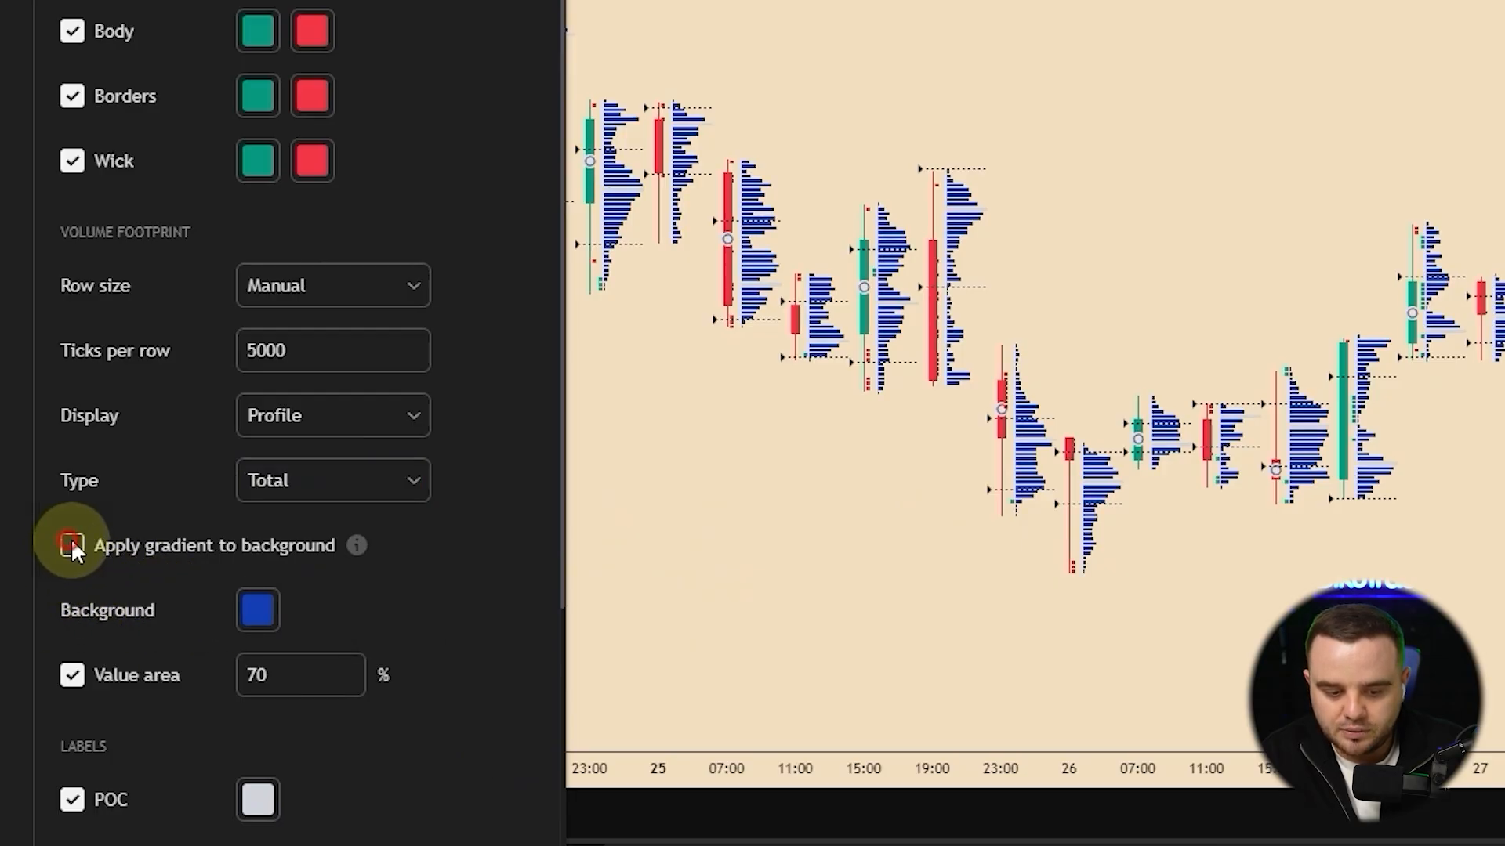
{"action": "left_click", "coordinate": [71, 546]}
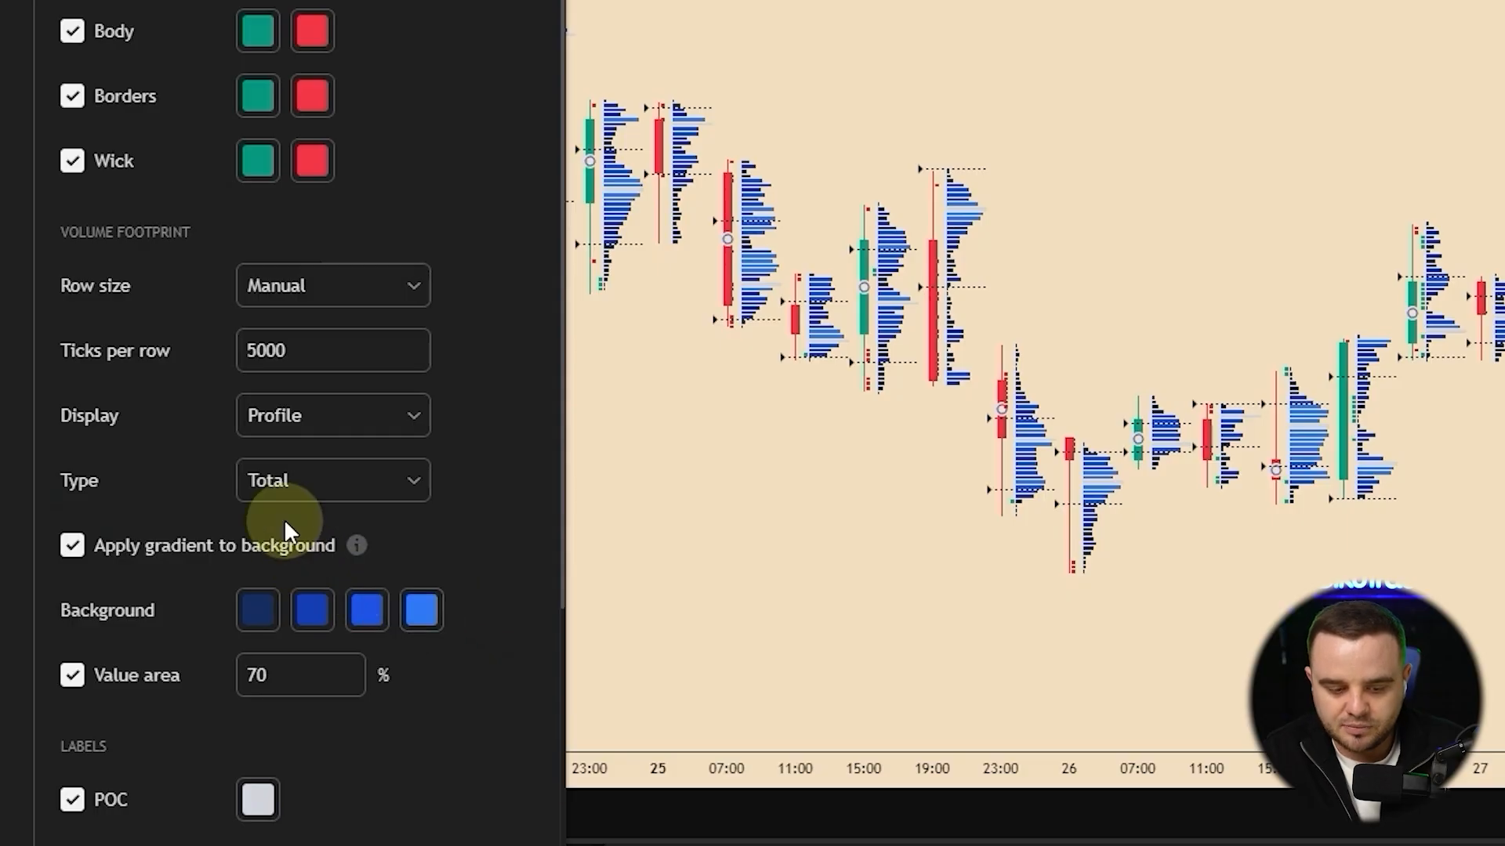
{"action": "left_click", "coordinate": [333, 480]}
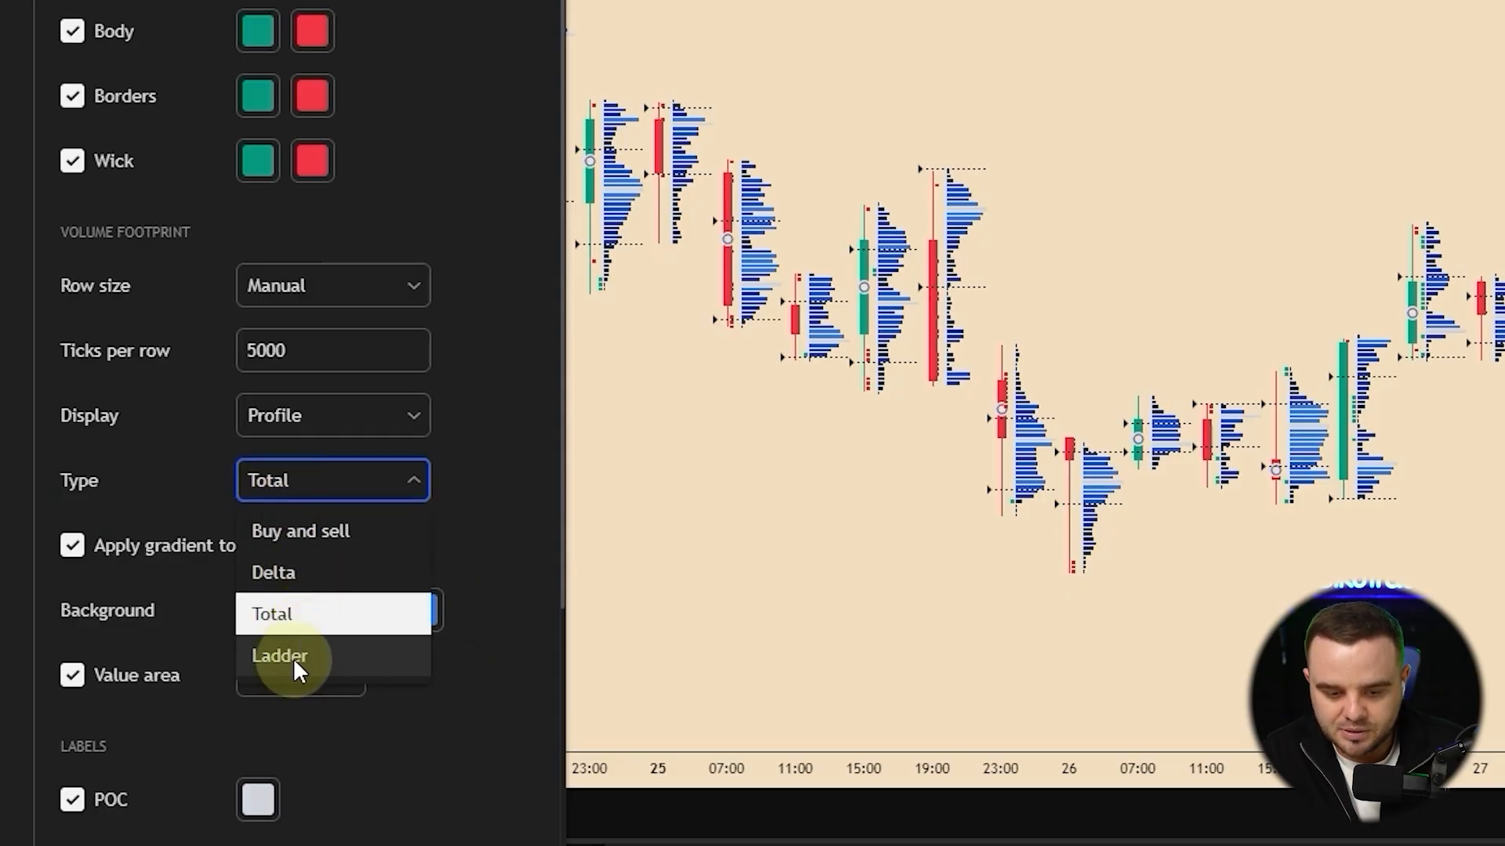
{"action": "left_click", "coordinate": [273, 572]}
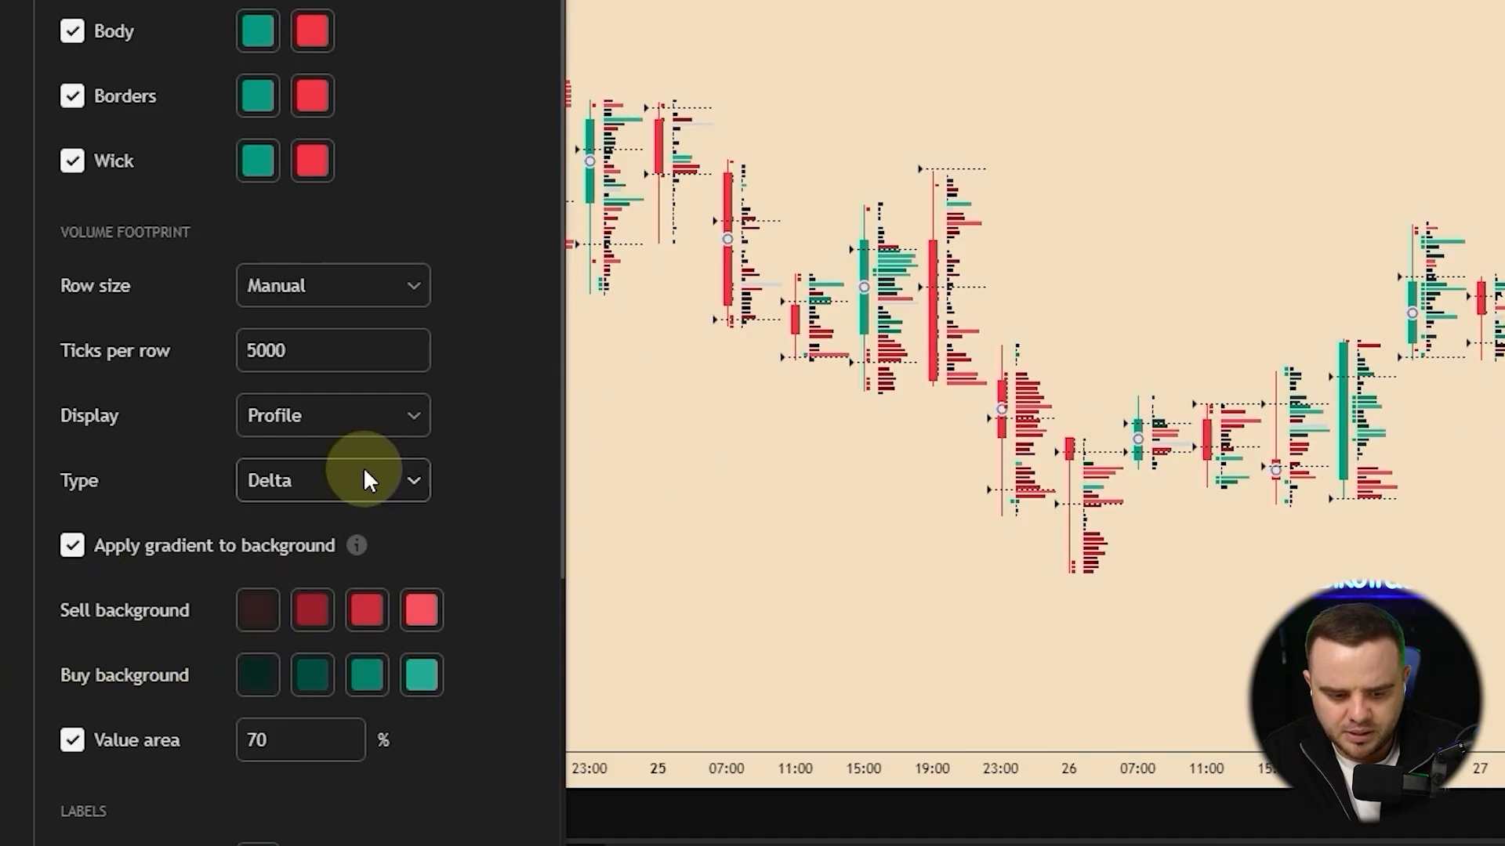
{"action": "scroll", "scroll_direction": "down", "scroll_amount": 3}
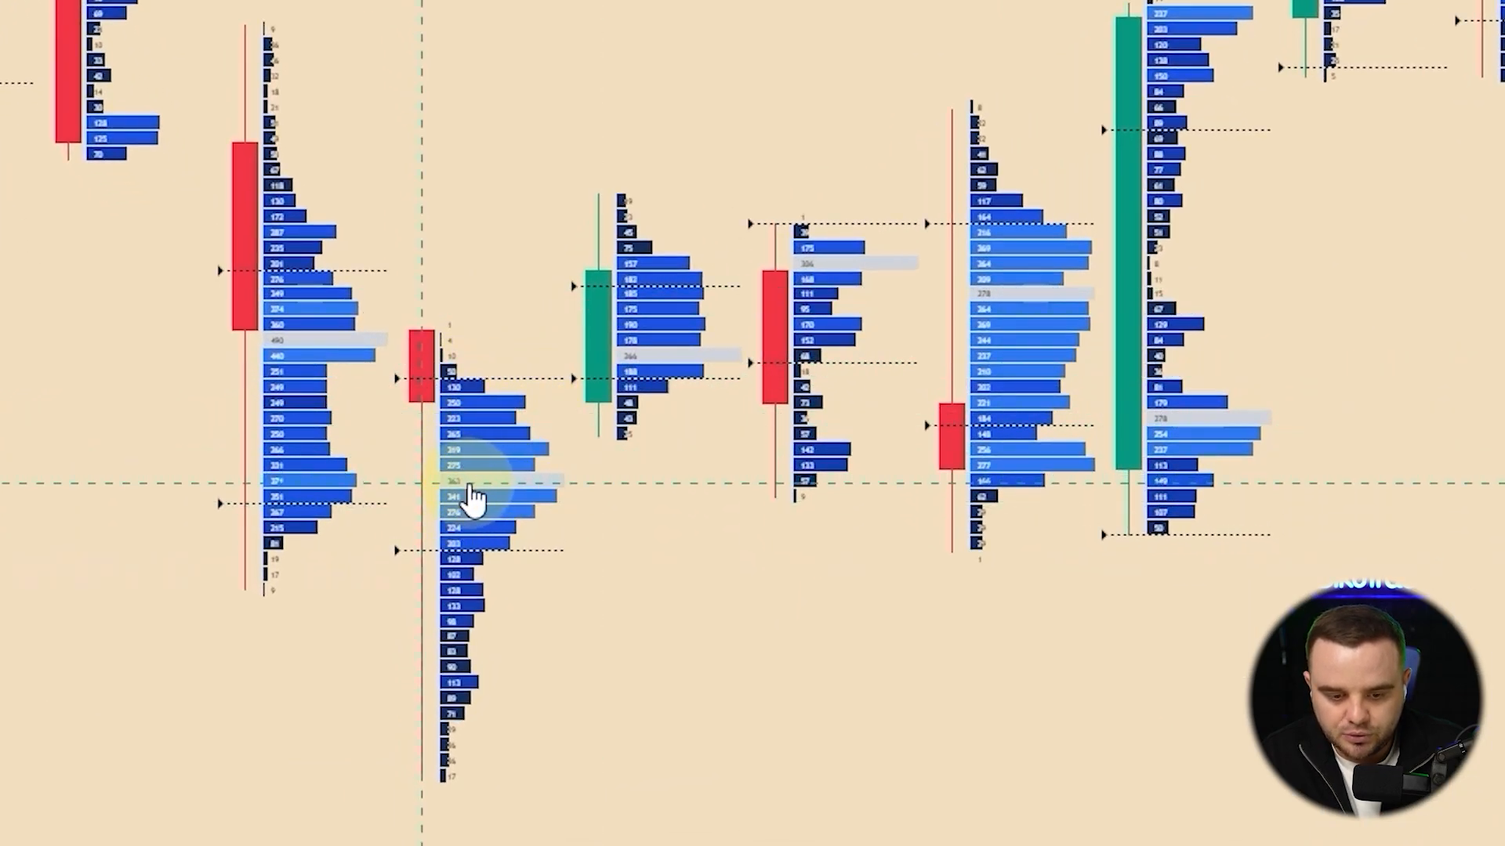
{"action": "mouse_move", "coordinate": [420, 521]}
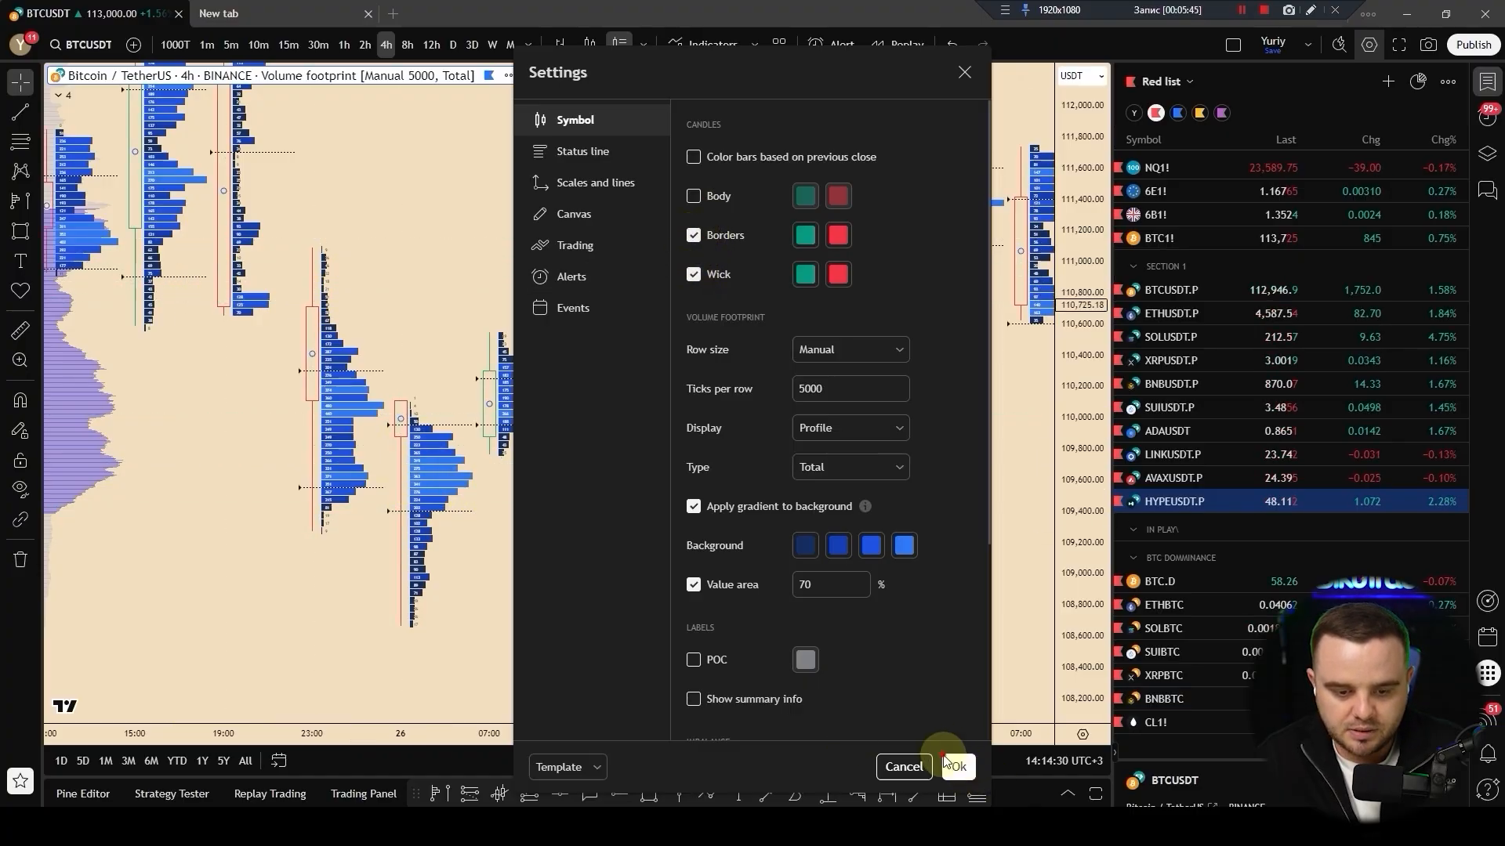
- Confirm the Total footprint settings and pan back through earlier 4h bars
{"action": "left_click", "coordinate": [961, 767]}
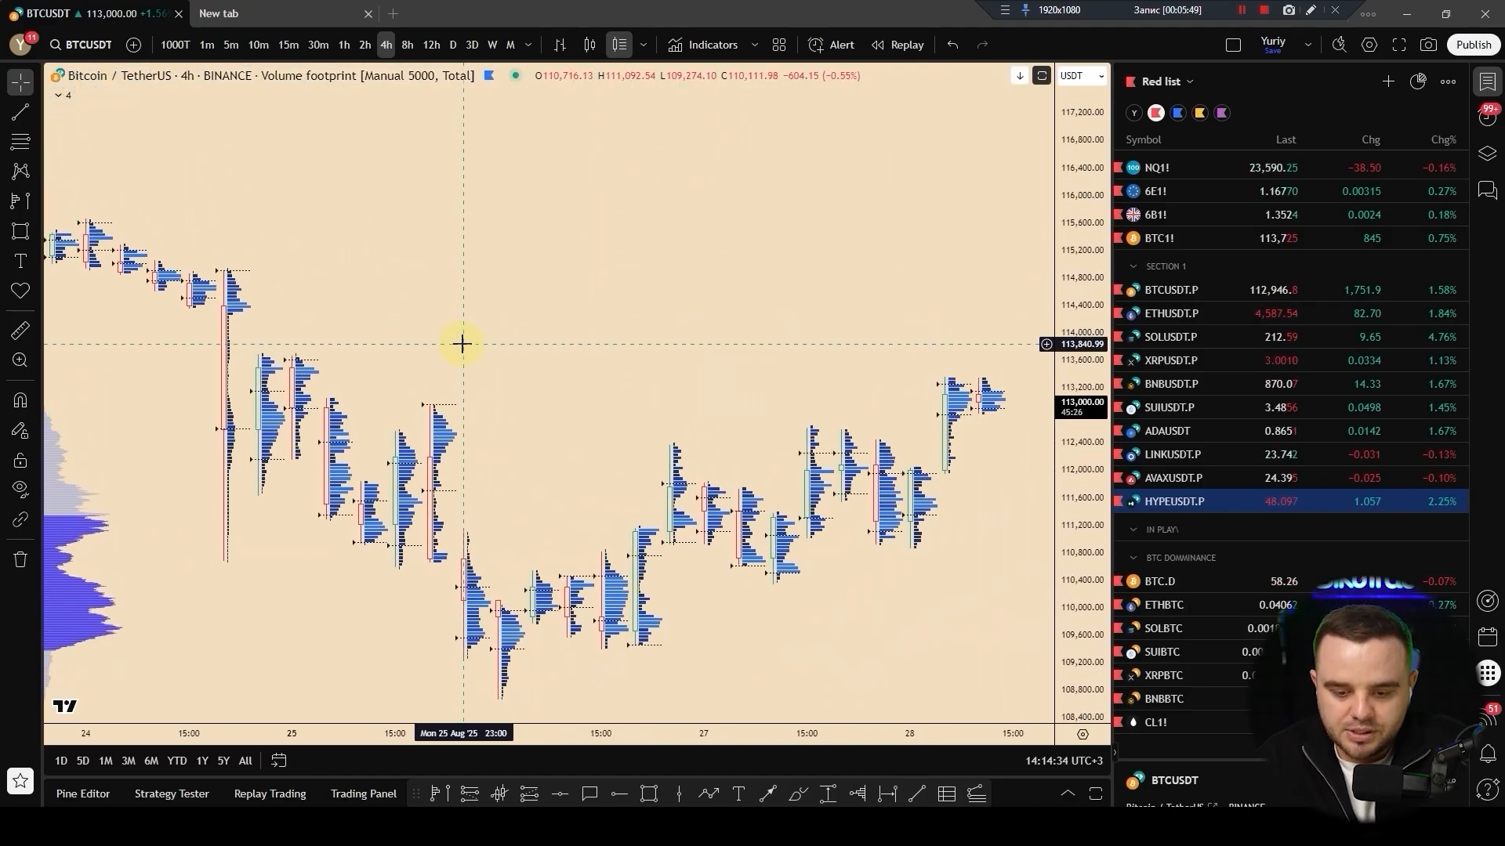
{"action": "mouse_move", "coordinate": [674, 517]}
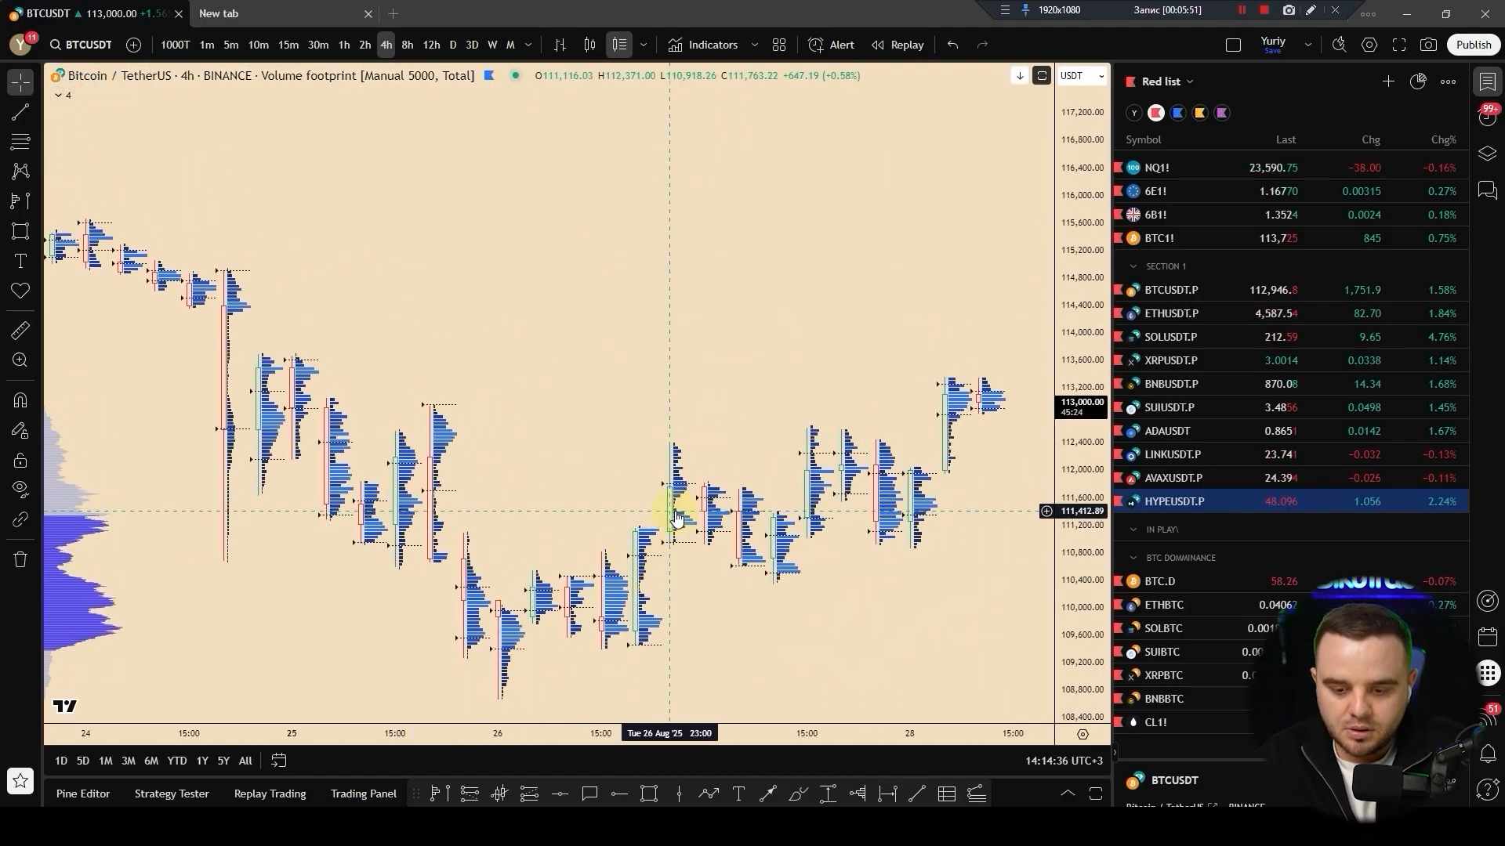
{"action": "left_click_drag", "start_coordinate": [672, 513], "coordinate": [782, 358]}
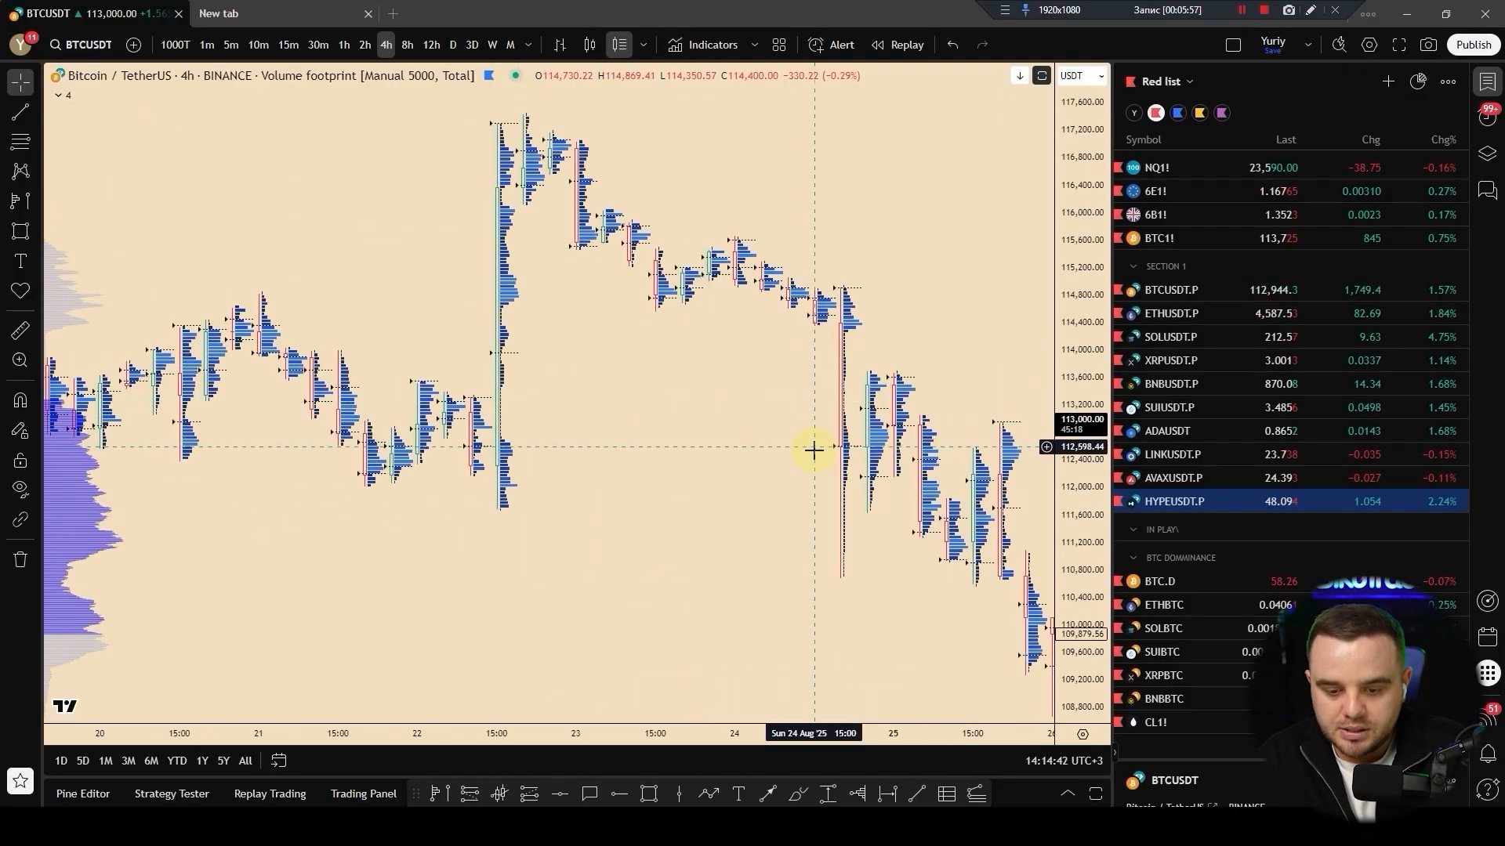
{"action": "left_click_drag", "start_coordinate": [814, 448], "coordinate": [641, 342]}
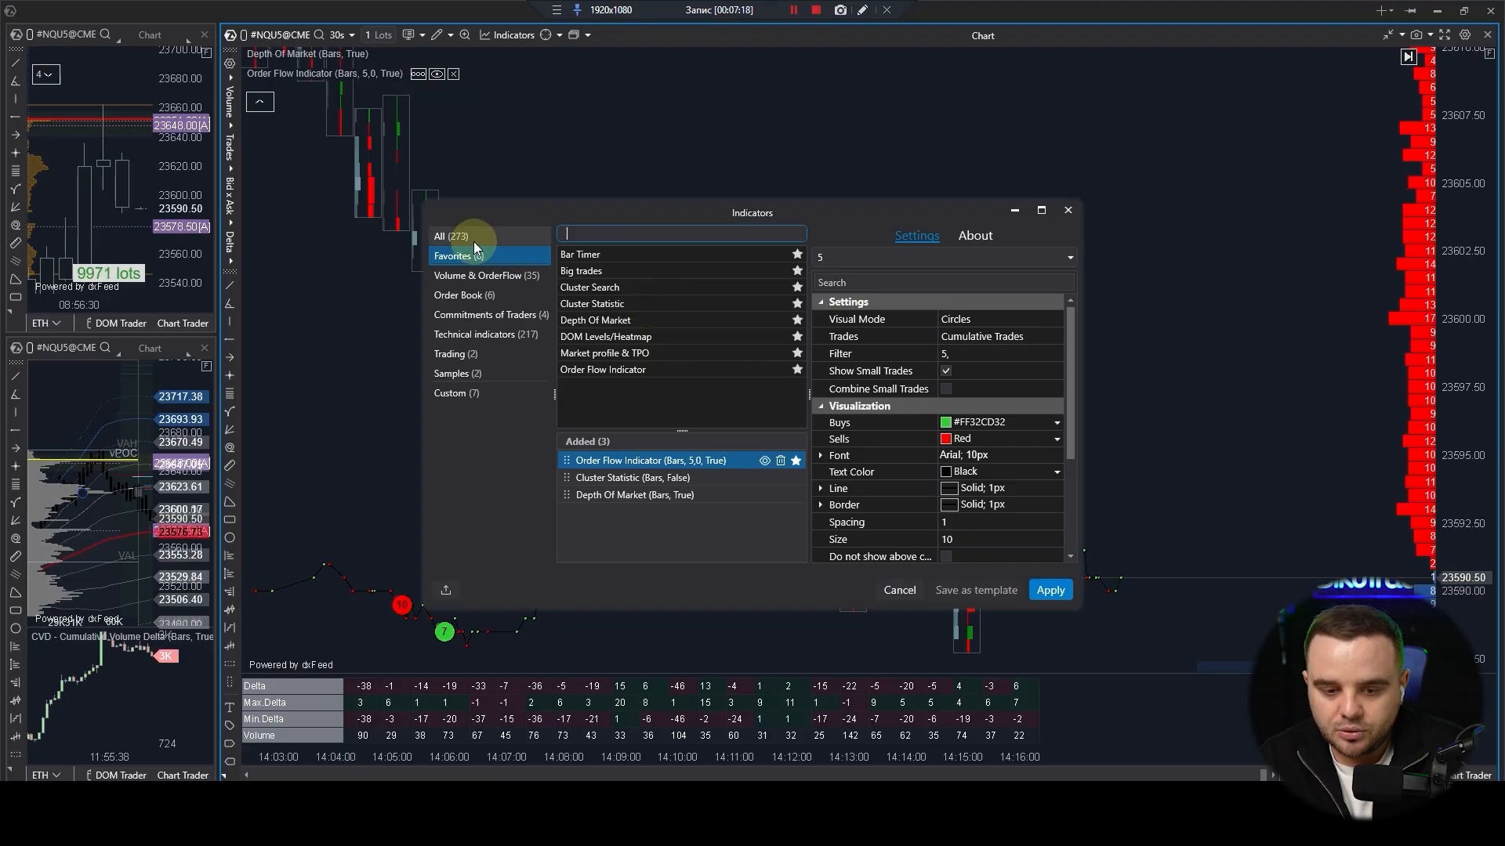
- Select the All indicator category and search for 'clu'
{"action": "left_click", "coordinate": [439, 236]}
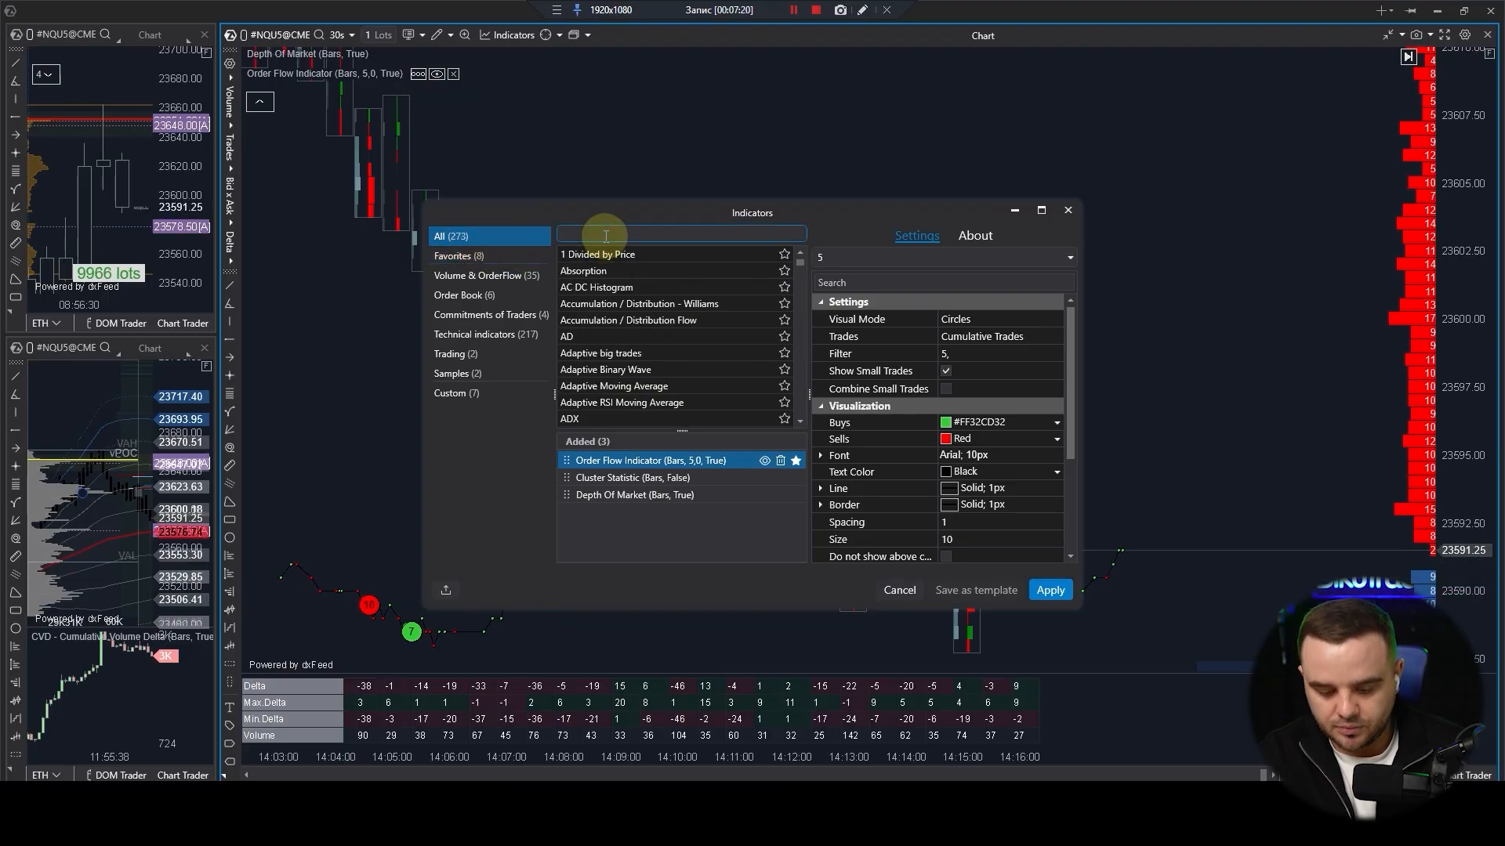
{"action": "type", "text": "clu"}
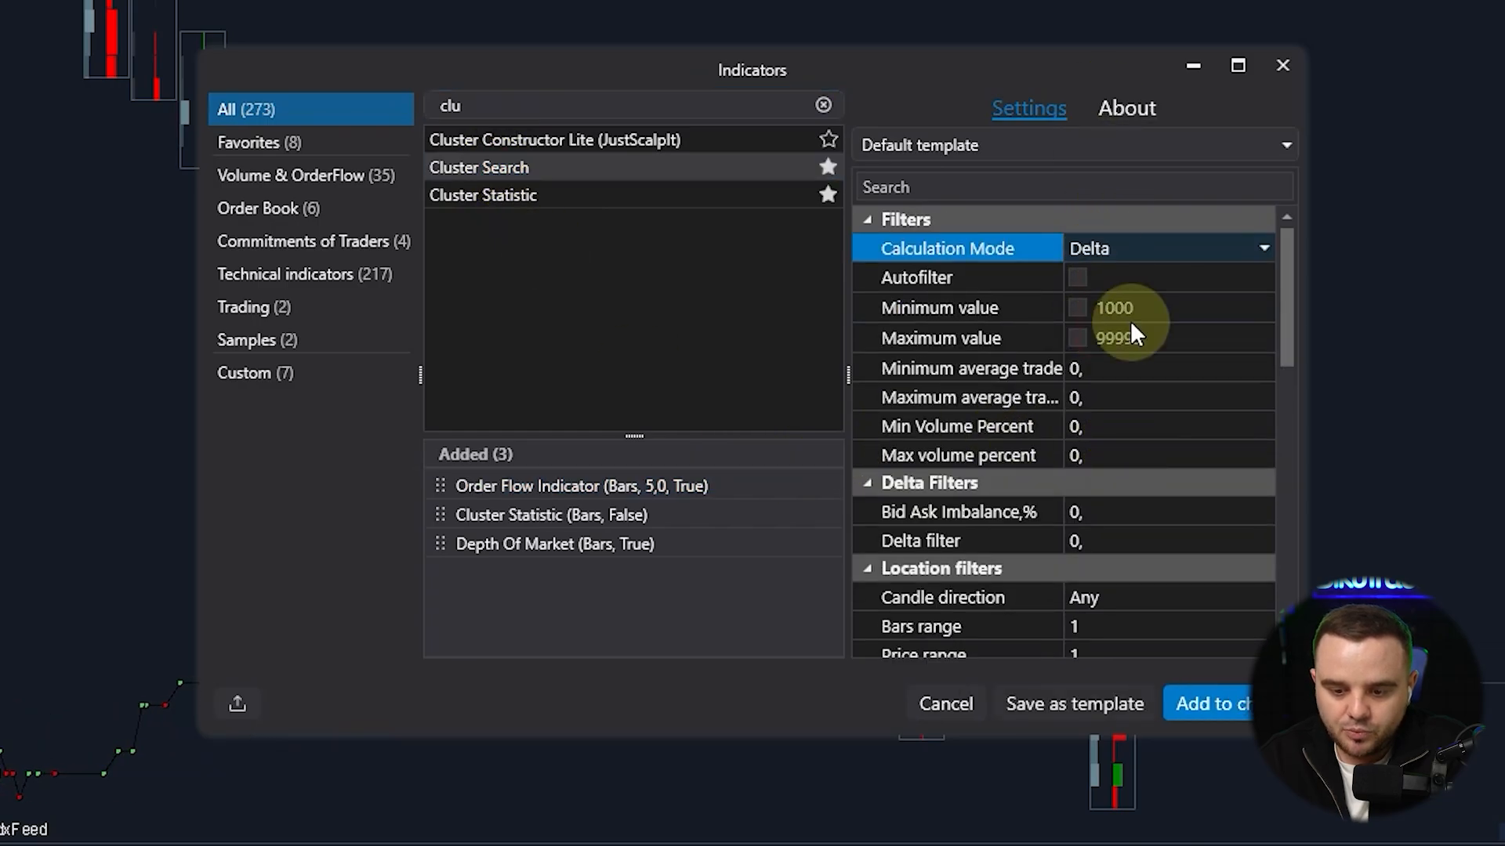
- Enable Cluster Search's Minimum value filter at 200 and add it to the NQ chart
{"action": "left_click", "coordinate": [1120, 308]}
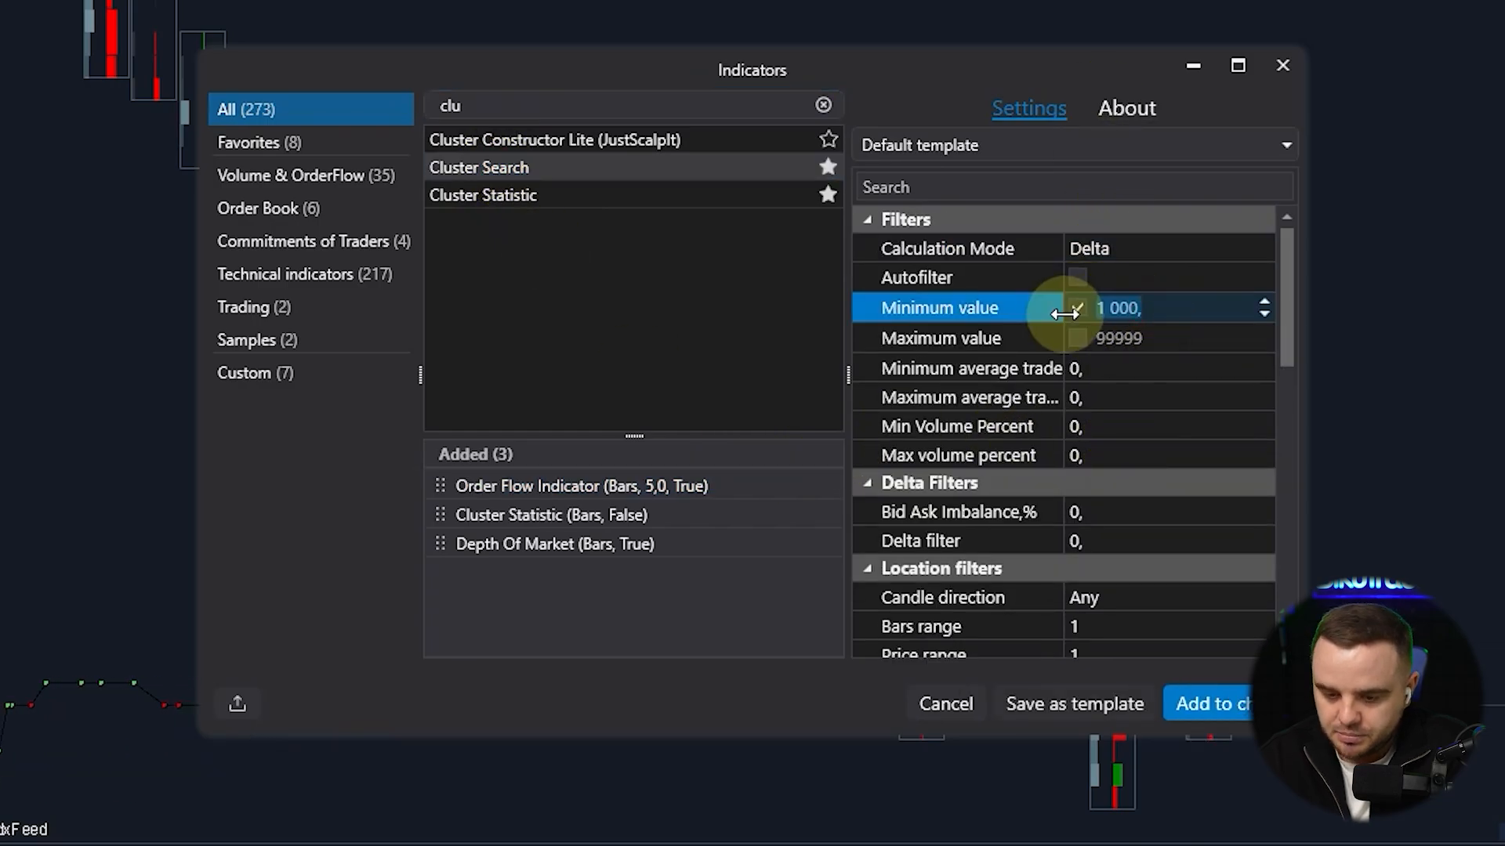
{"action": "type", "text": "200"}
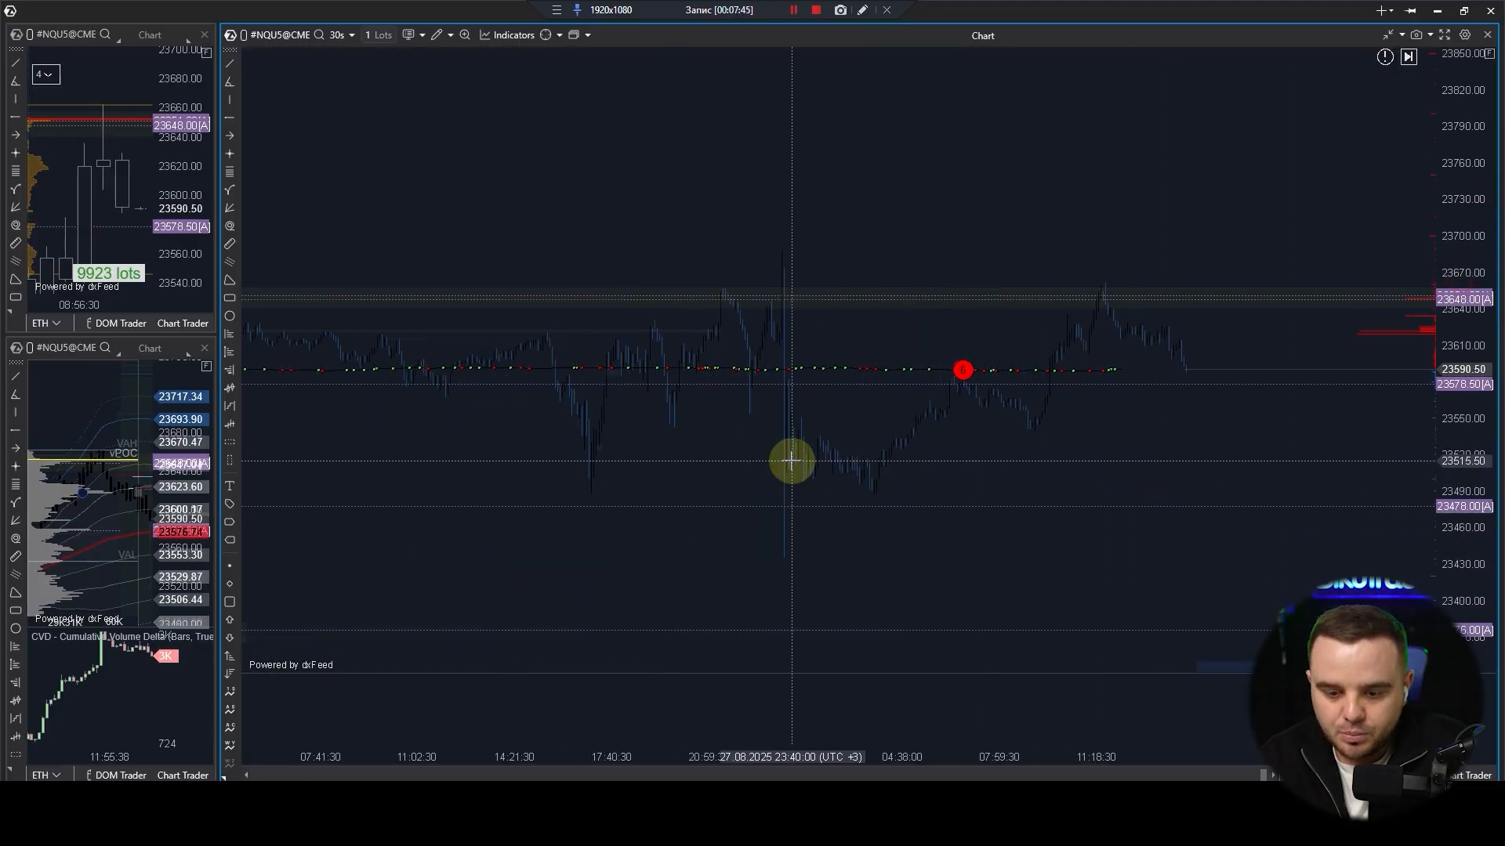
{"action": "left_click", "coordinate": [338, 34]}
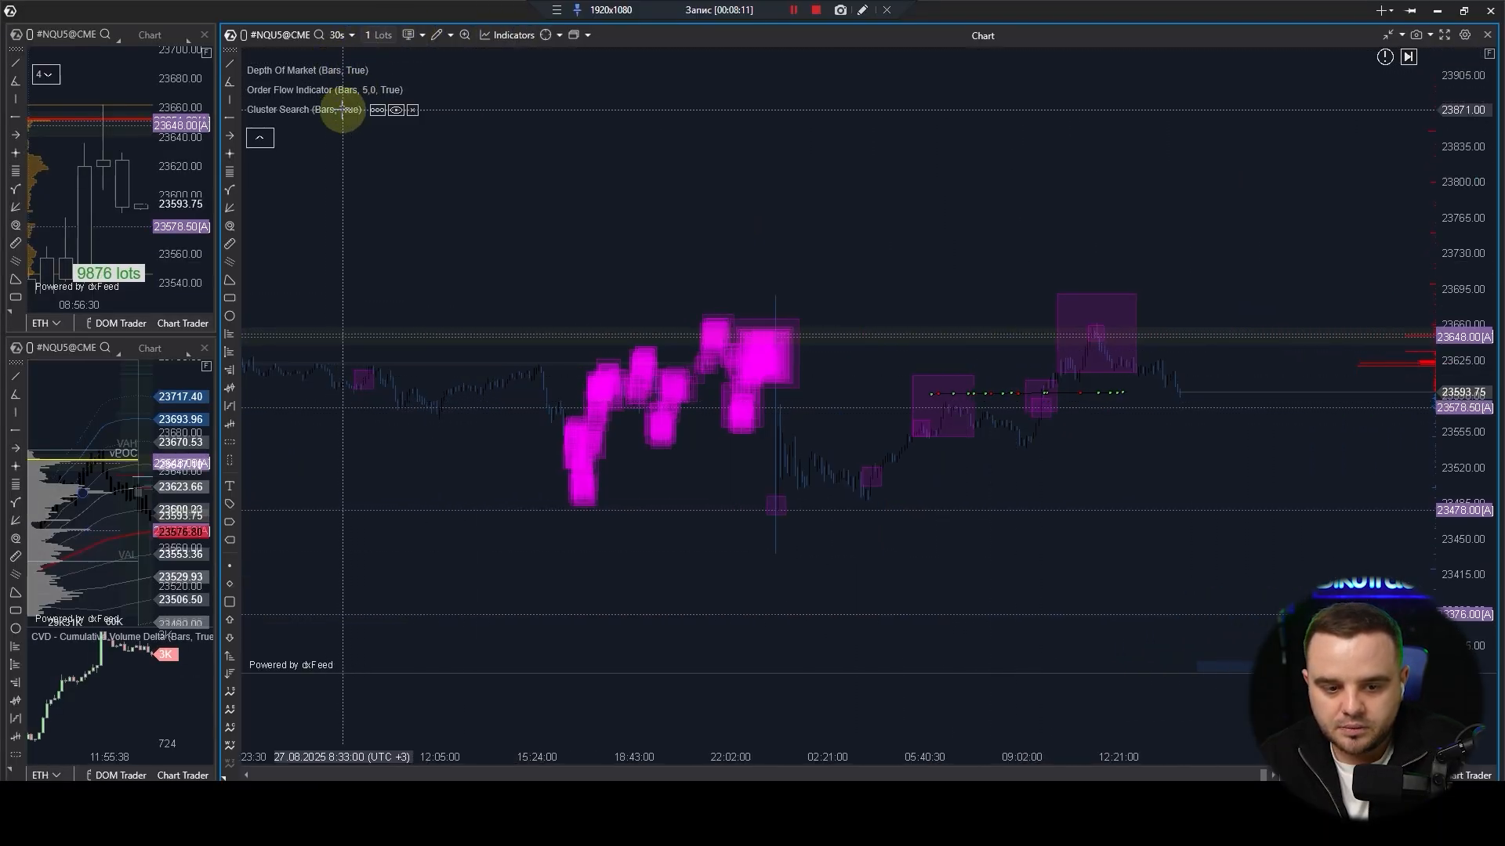
{"action": "left_click", "coordinate": [377, 110]}
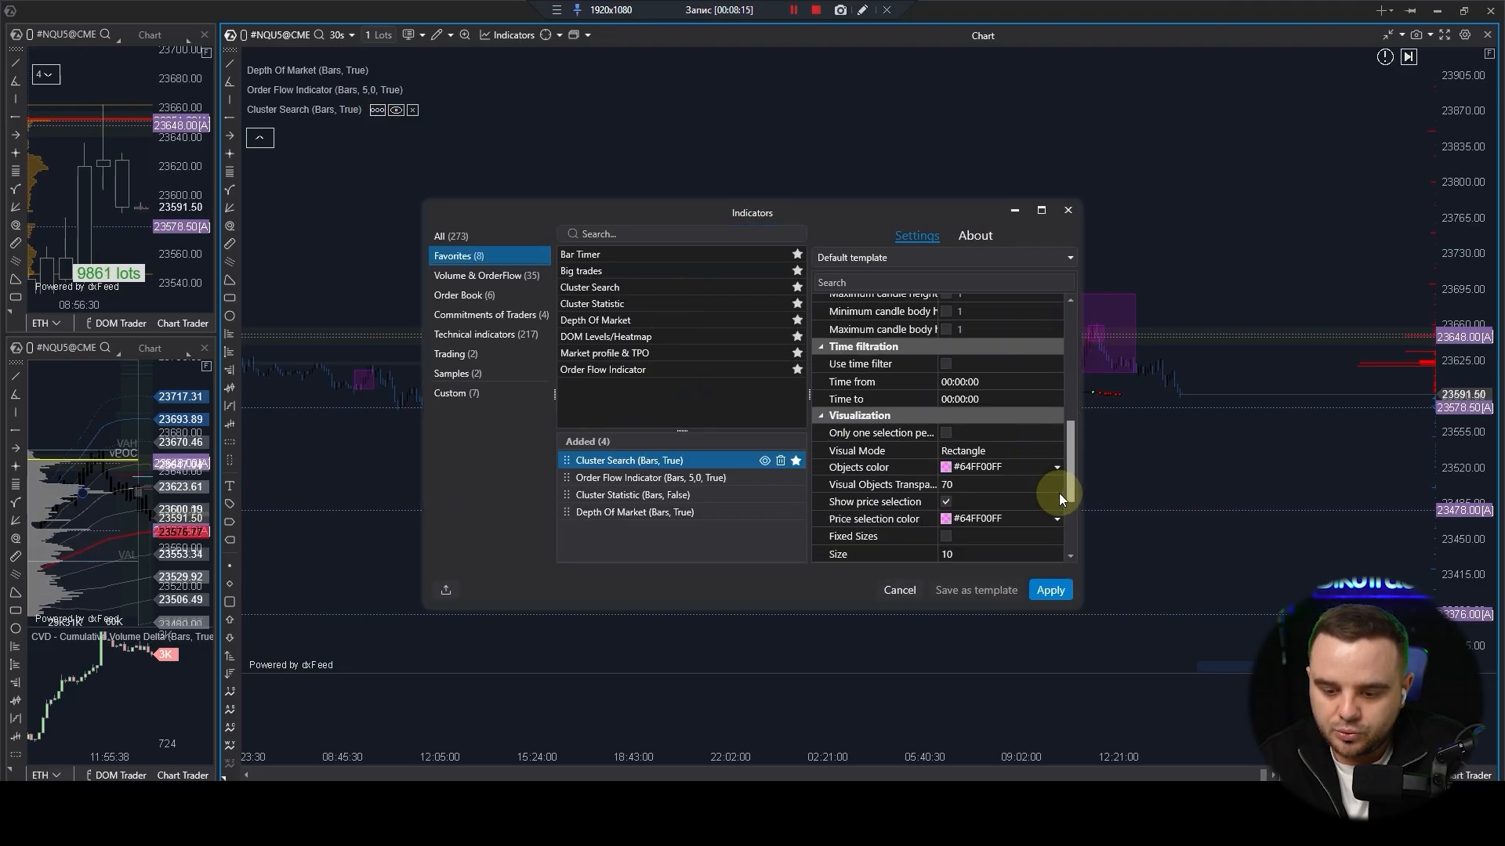
{"action": "scroll", "scroll_direction": "down", "scroll_amount": 3}
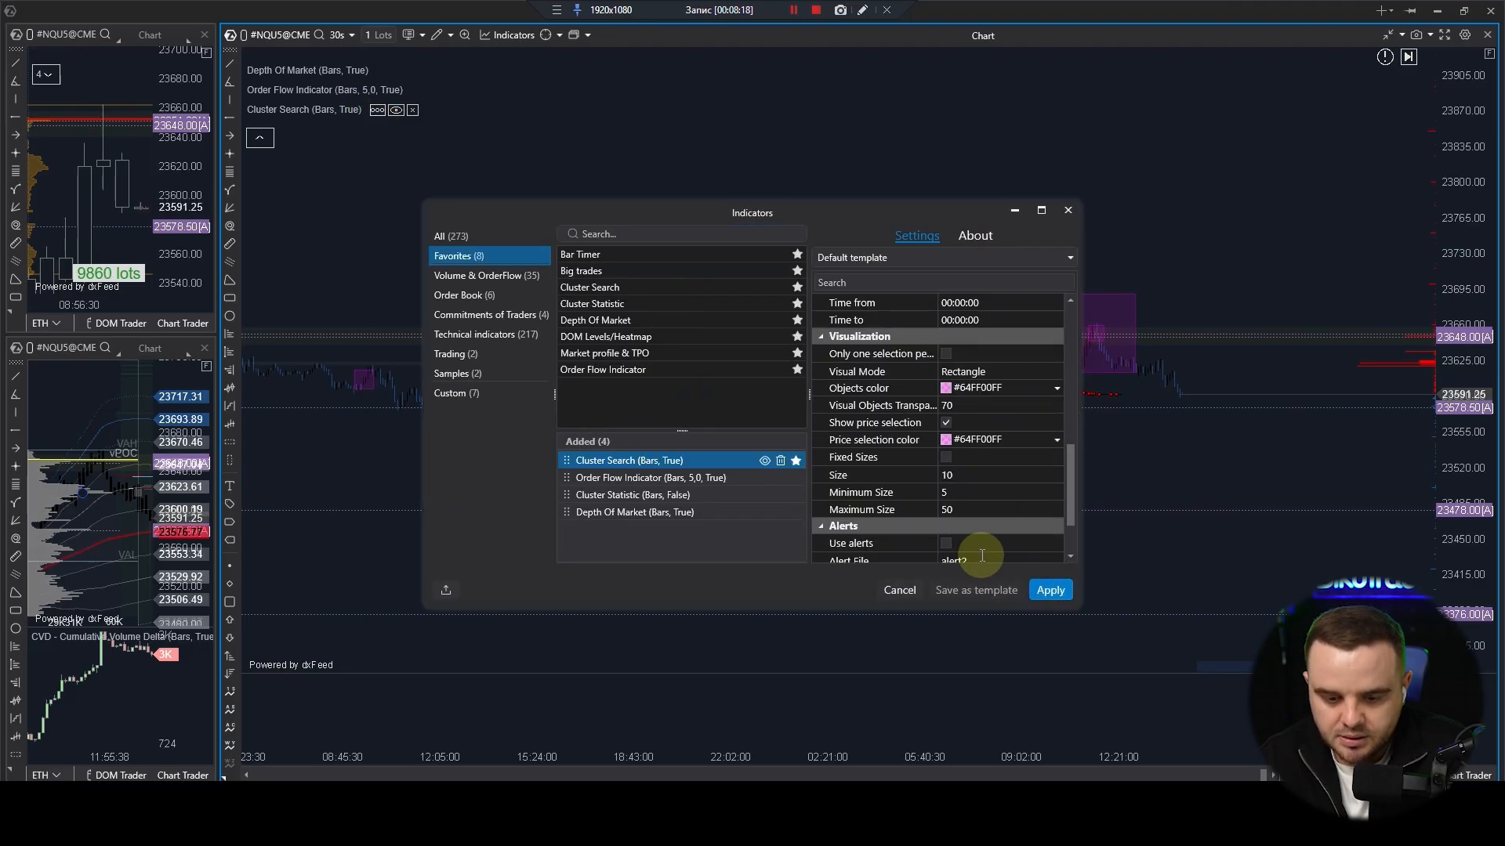
{"action": "scroll", "scroll_direction": "down", "scroll_amount": 3}
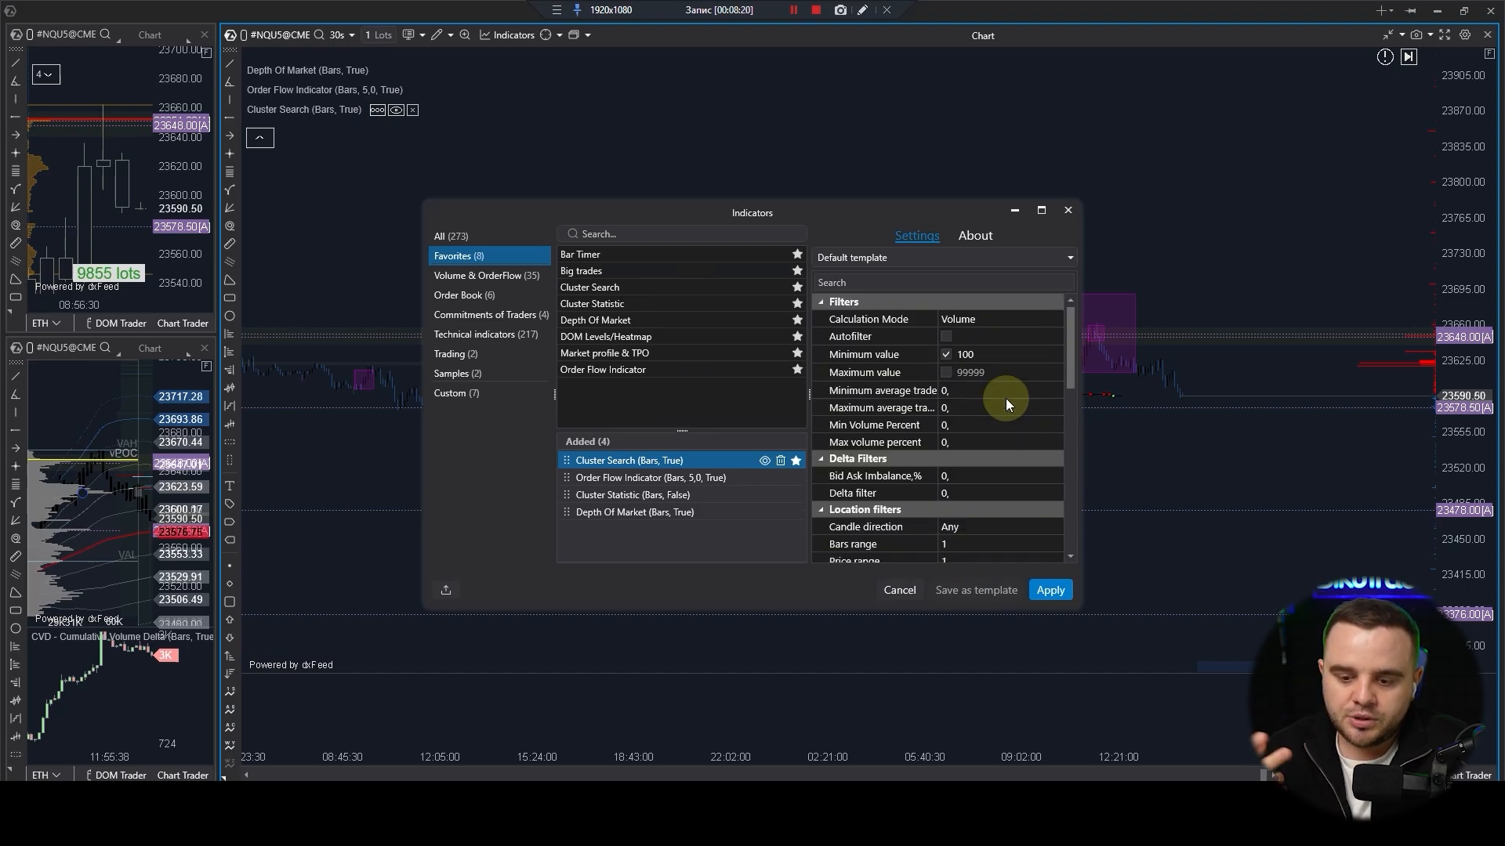
{"action": "left_click", "coordinate": [1050, 590]}
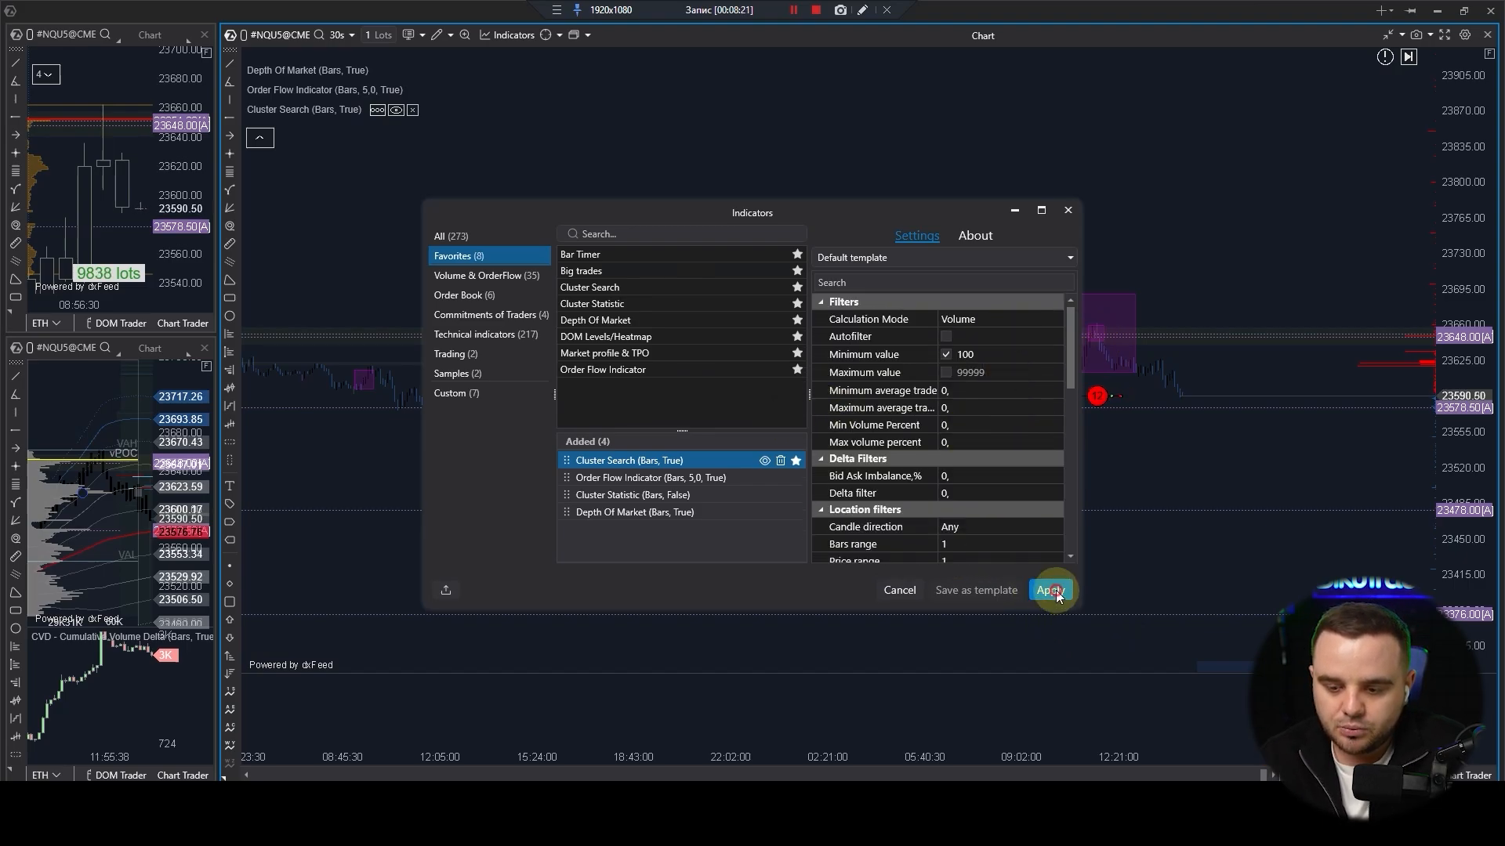
{"action": "left_click", "coordinate": [1052, 589]}
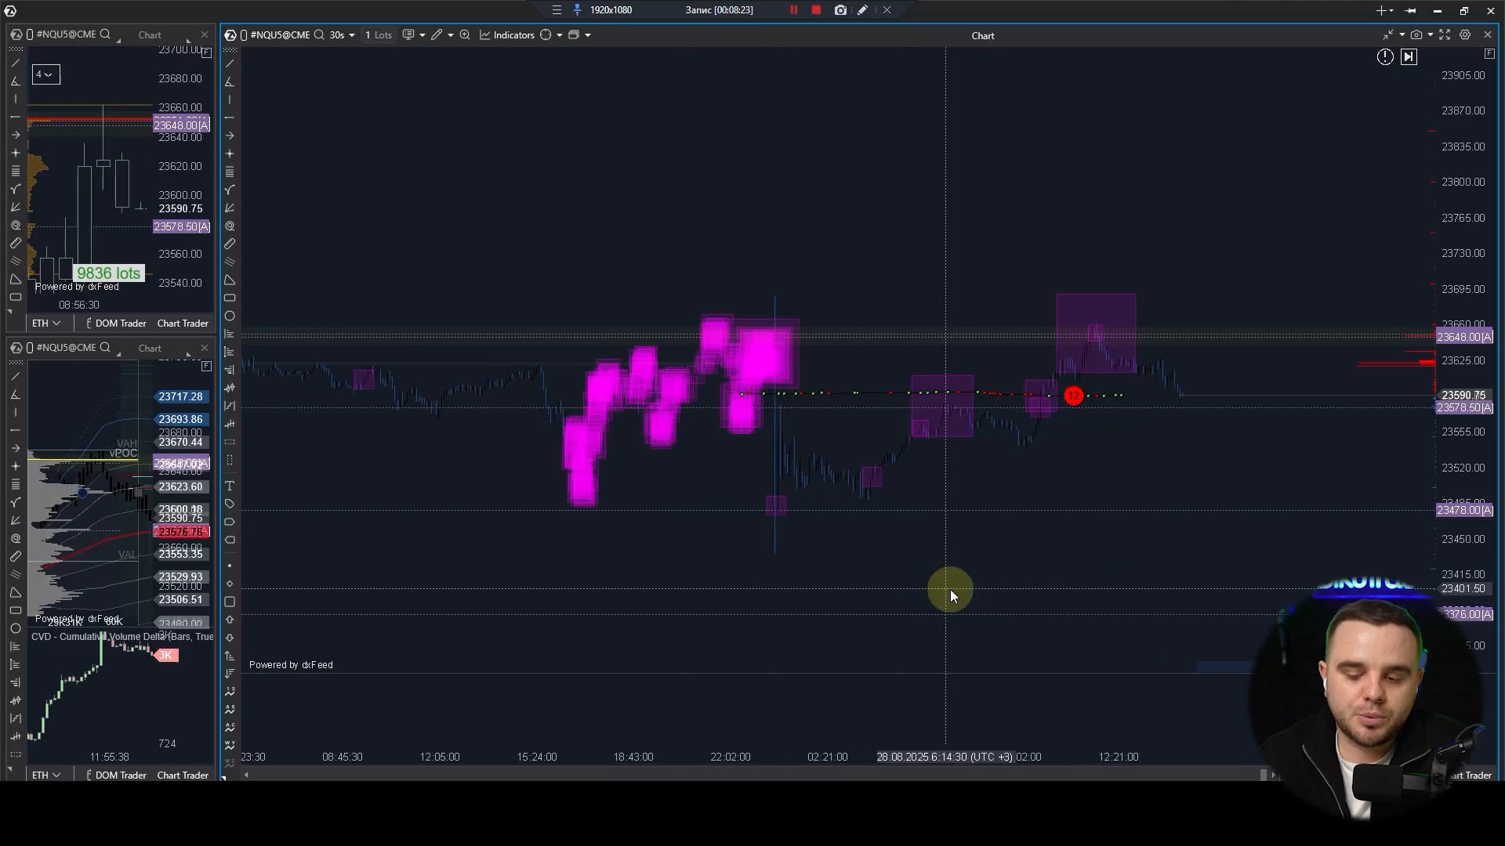